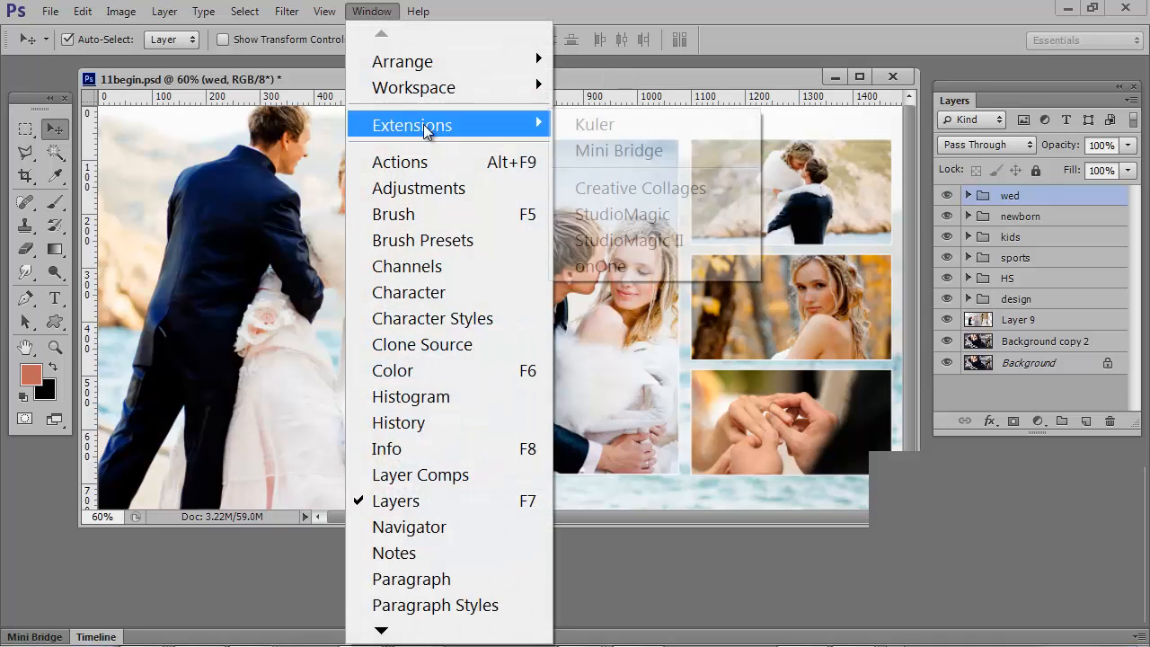
- Dock the Creative Collages panel beside Layers and hide the wedding collage group
{"action": "left_click", "coordinate": [640, 187]}
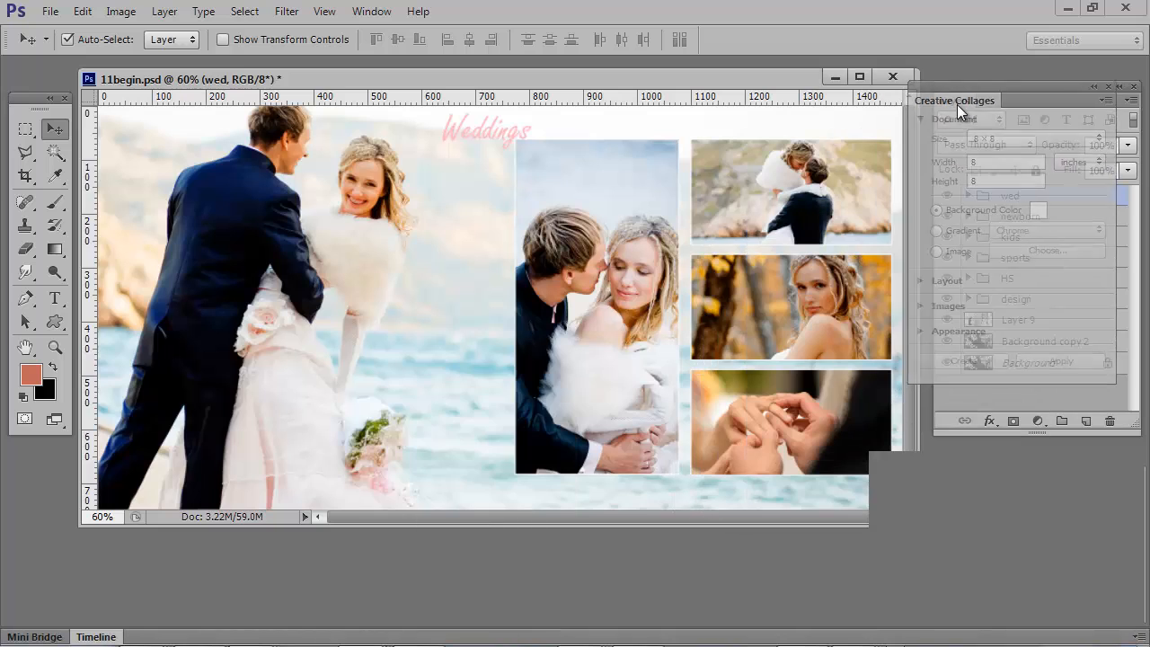
{"action": "left_click", "coordinate": [954, 100]}
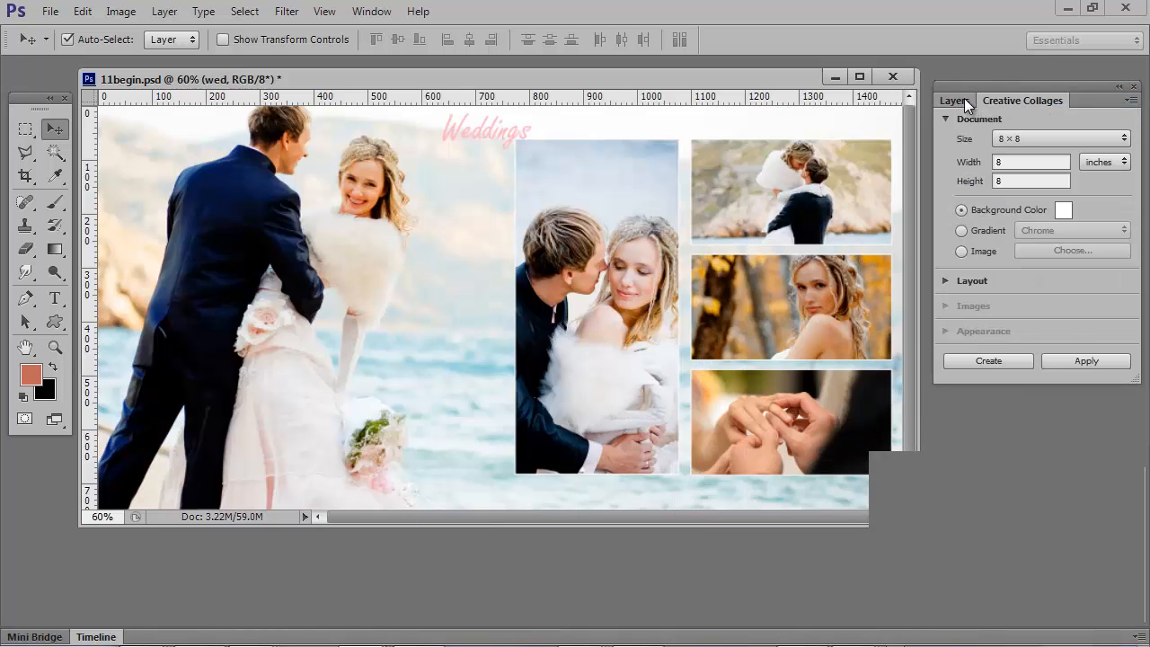
{"action": "left_click", "coordinate": [953, 100]}
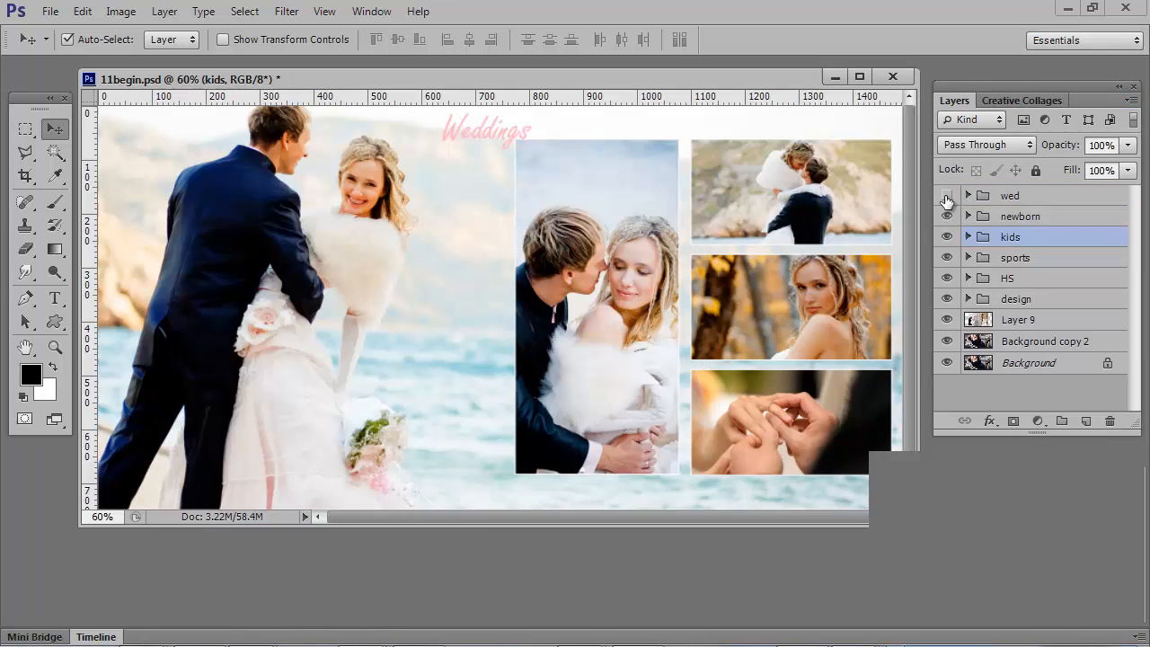
{"action": "left_click", "coordinate": [947, 195]}
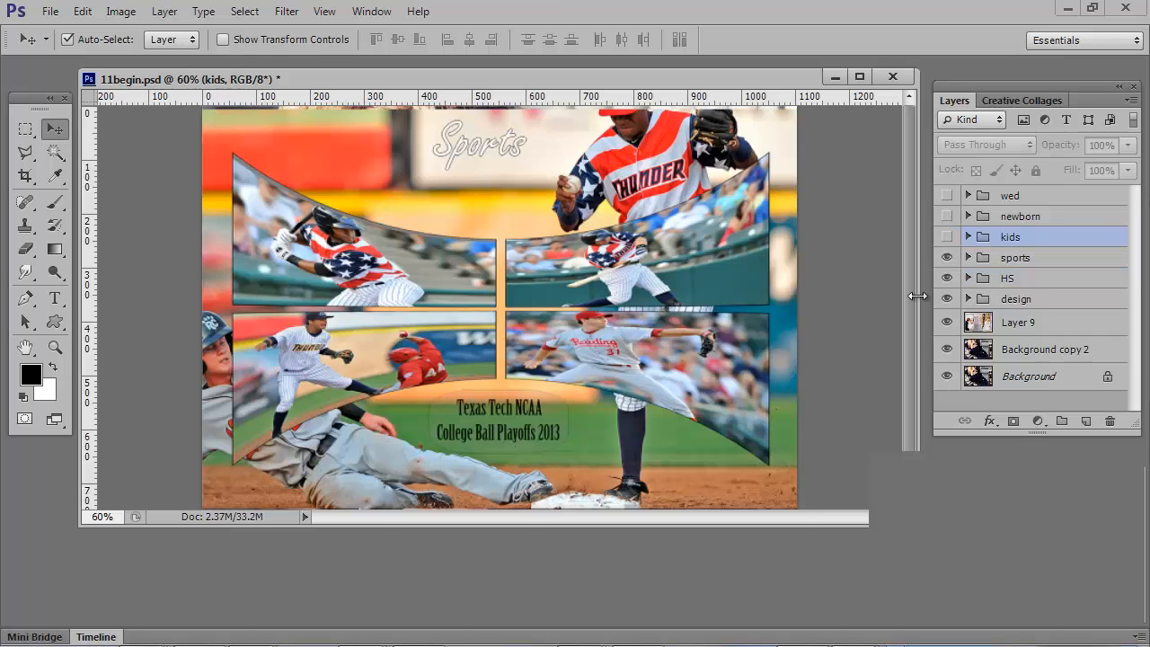
{"action": "mouse_move", "coordinate": [928, 295]}
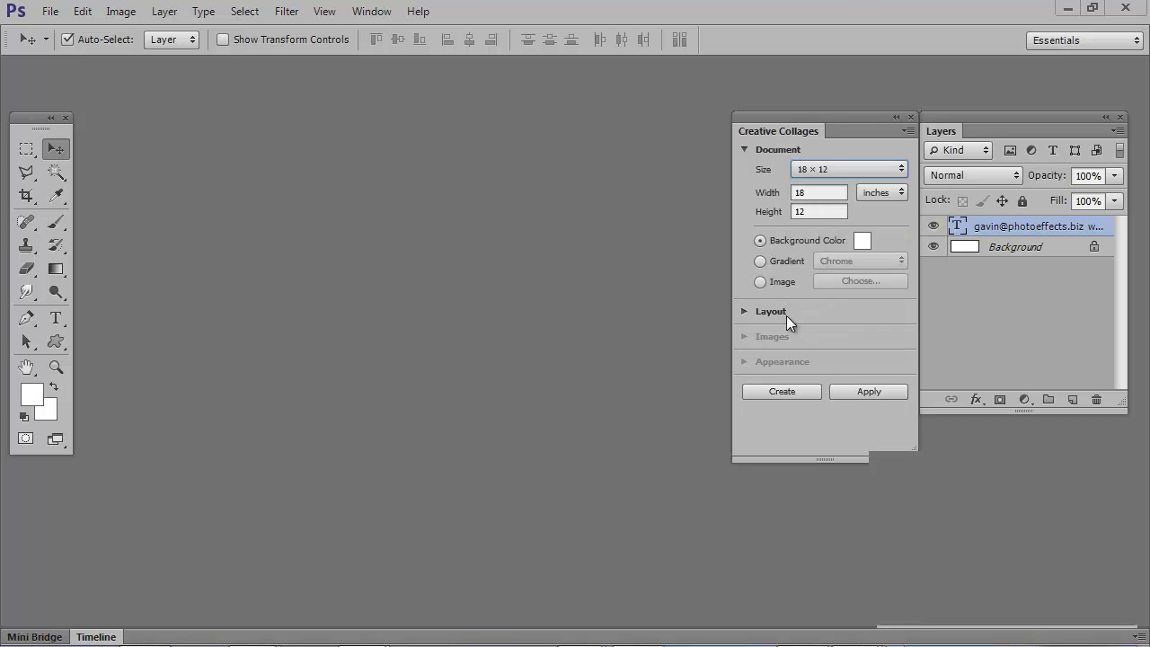
- Create an 18 × 12 inch collage using the Main Rounded Collage layout with 100 px corners
{"action": "left_click", "coordinate": [781, 391]}
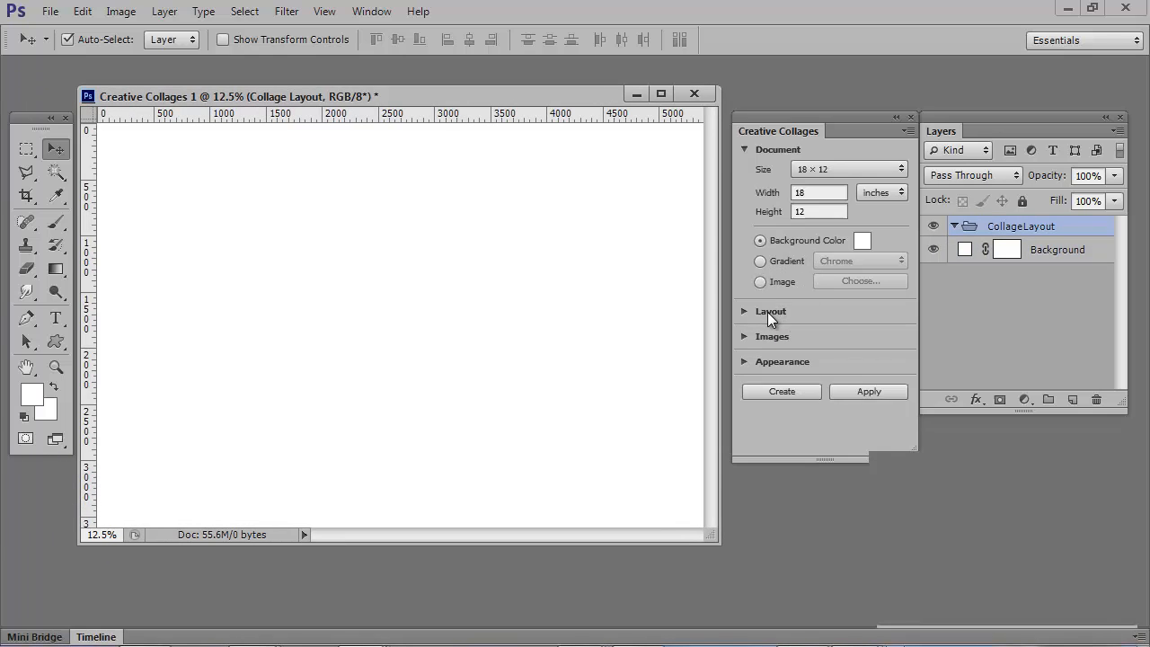
{"action": "left_click", "coordinate": [770, 311]}
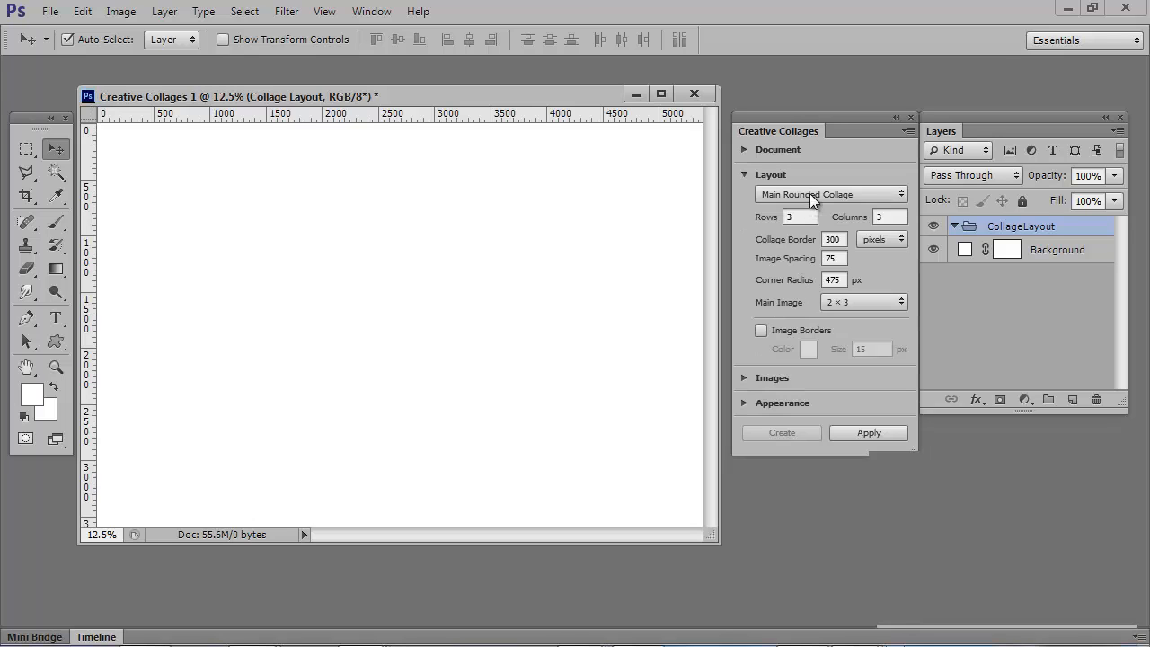
{"action": "left_click", "coordinate": [829, 194]}
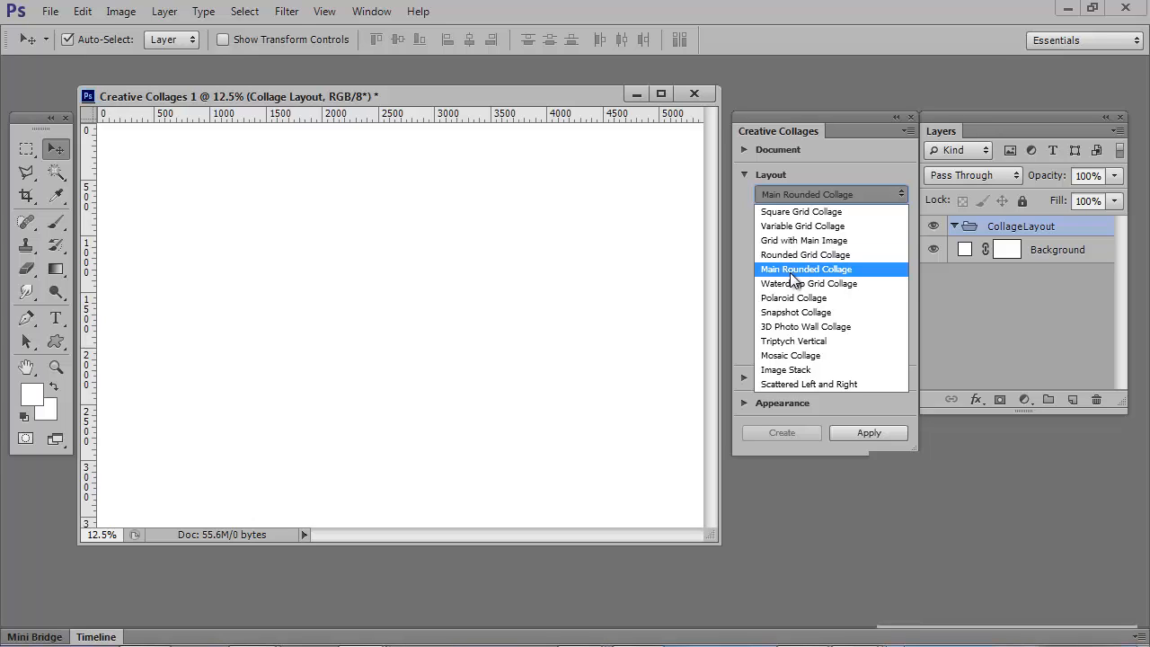
{"action": "left_click", "coordinate": [807, 269]}
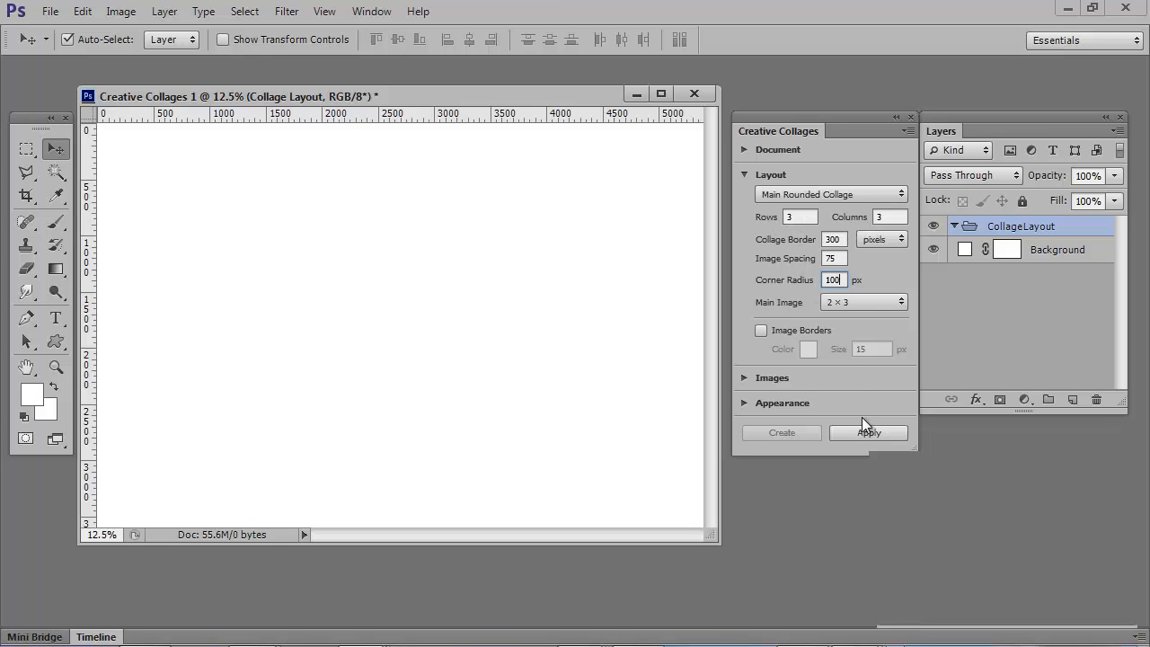
{"action": "left_click", "coordinate": [868, 432]}
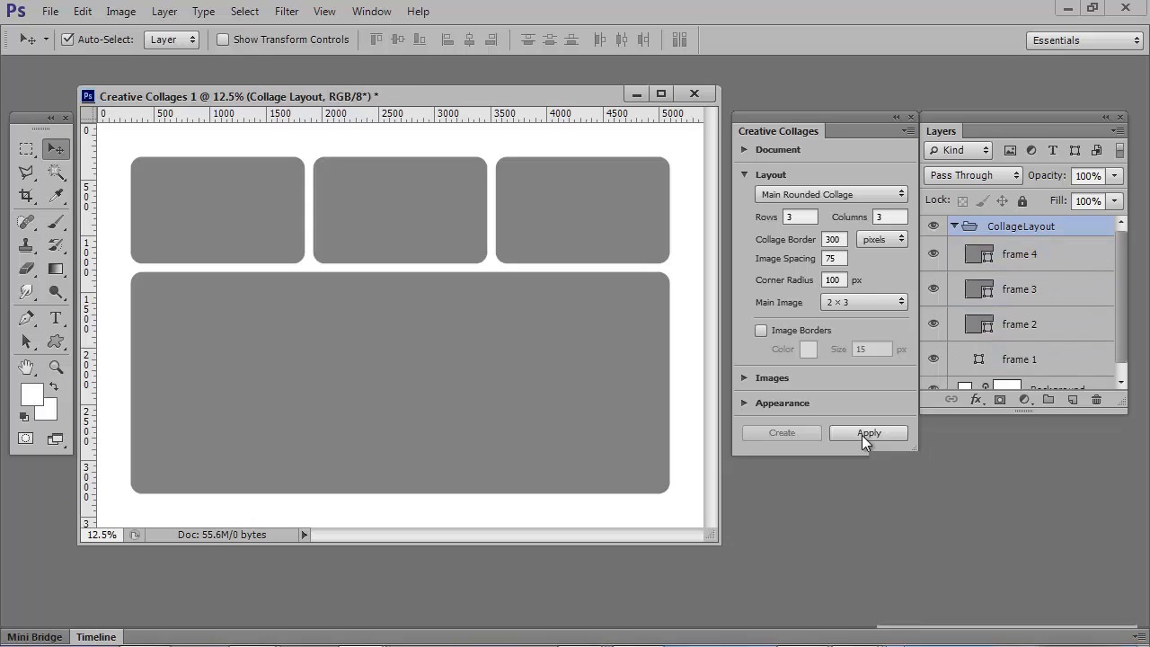
- Fill the four rounded frames with selected photos, then refill them with the wedding photos
{"action": "left_click", "coordinate": [770, 174]}
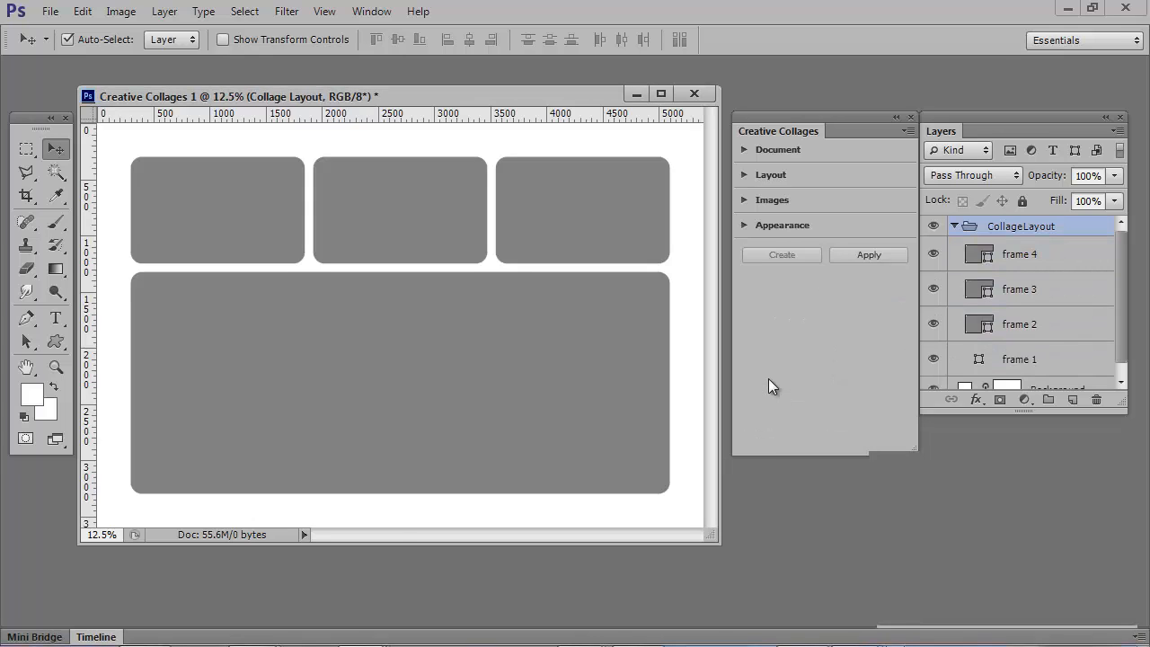
{"action": "left_click", "coordinate": [772, 200]}
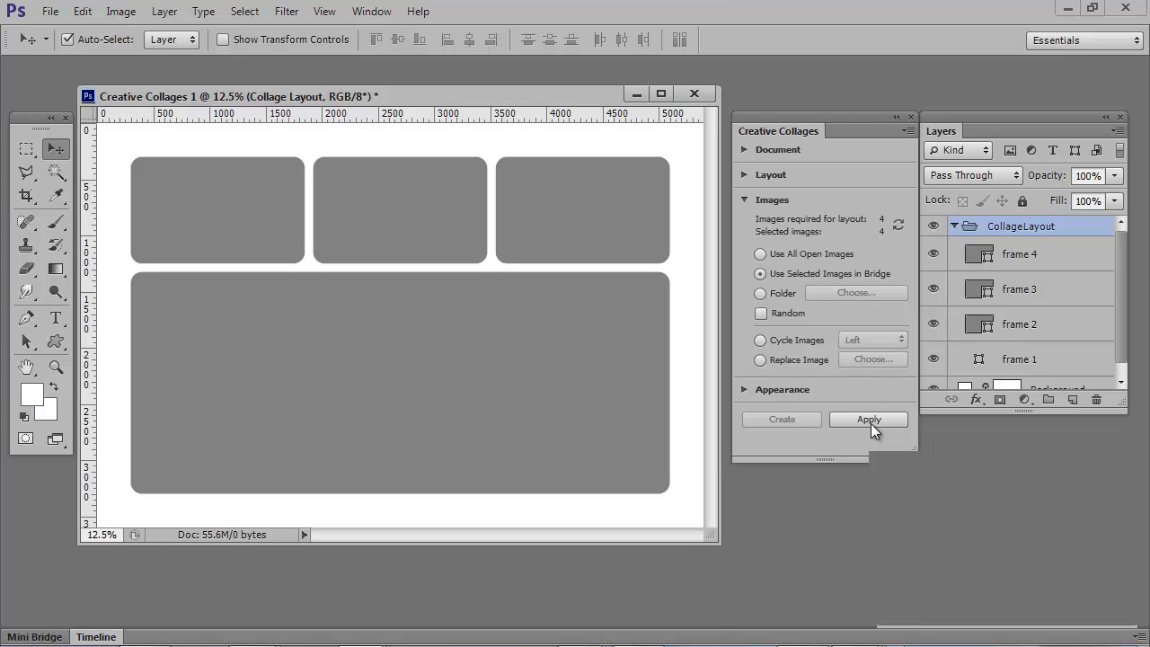
{"action": "left_click", "coordinate": [869, 420]}
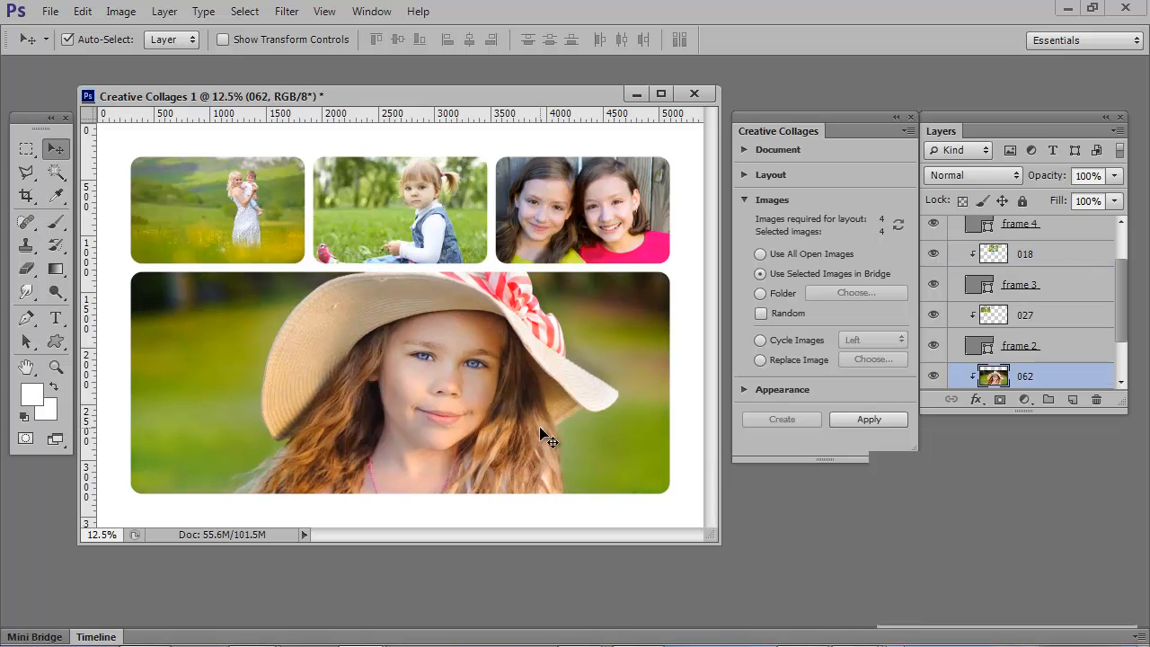
{"action": "mouse_move", "coordinate": [728, 472]}
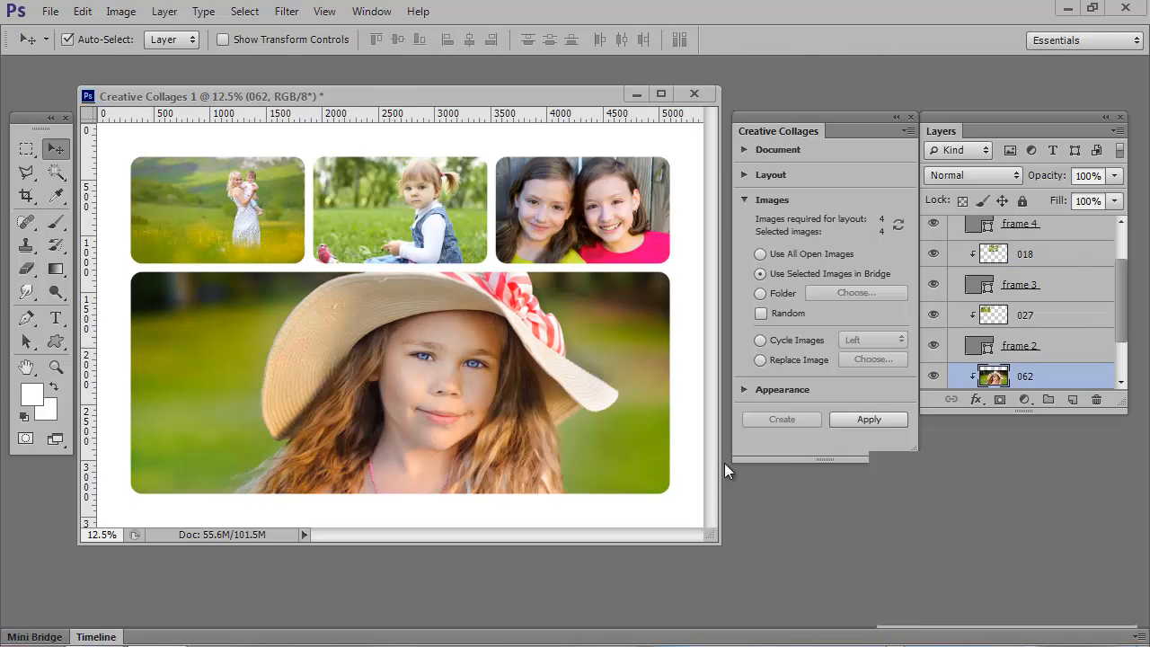
{"action": "mouse_move", "coordinate": [759, 324]}
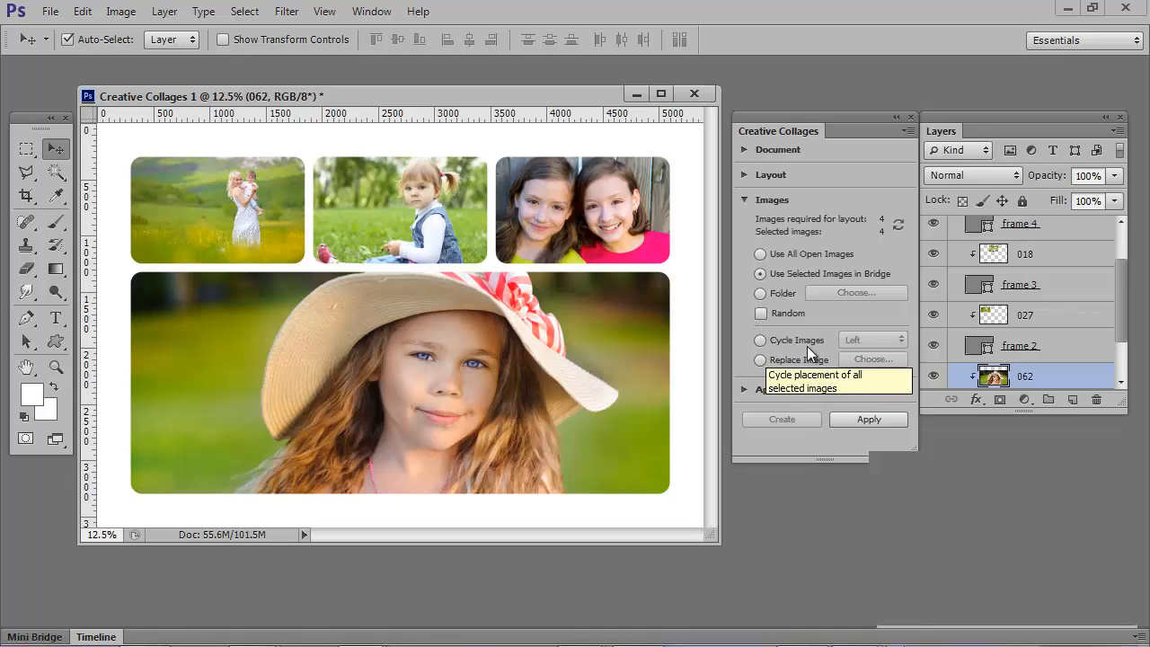
{"action": "mouse_move", "coordinate": [766, 502]}
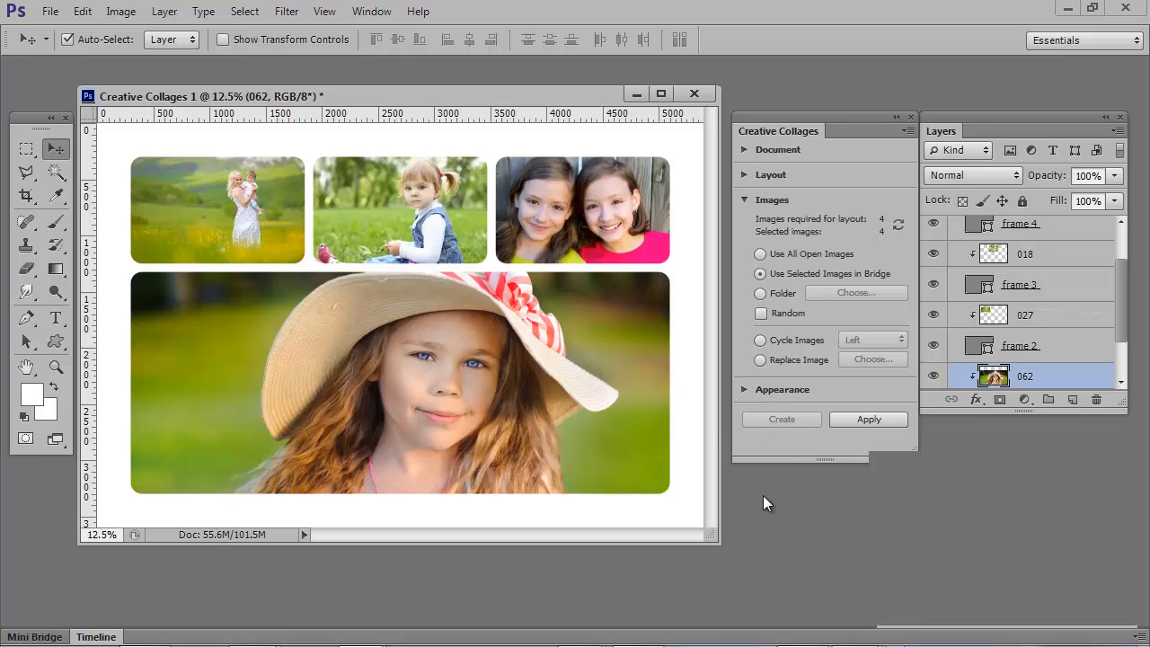
{"action": "mouse_move", "coordinate": [710, 367]}
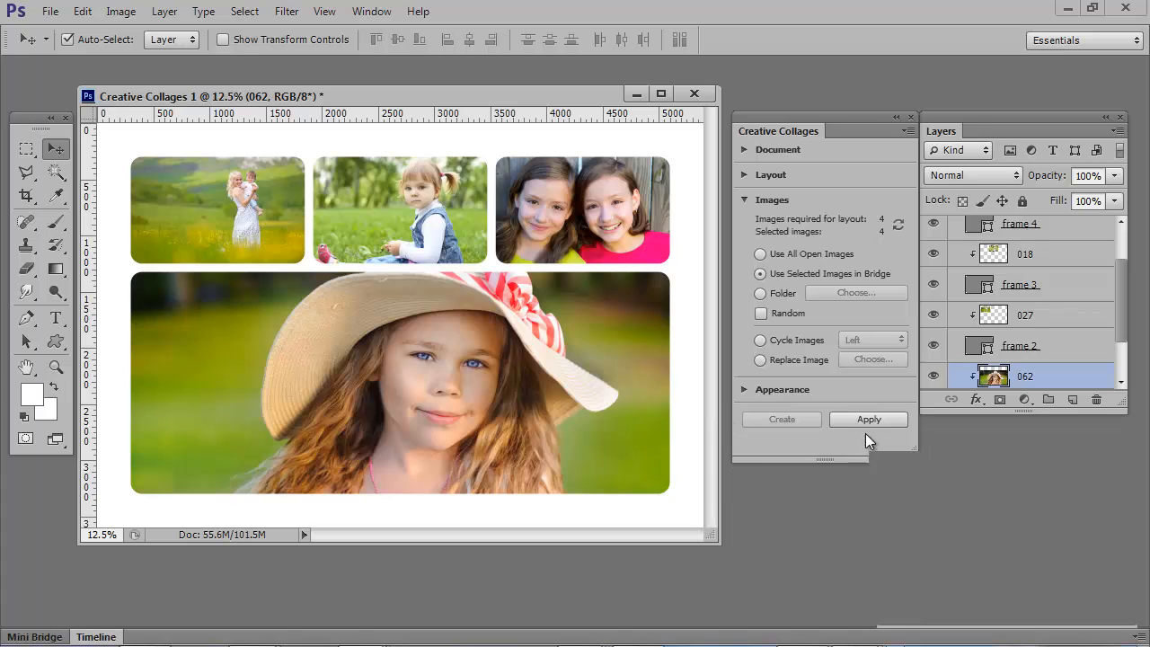
{"action": "mouse_move", "coordinate": [850, 452]}
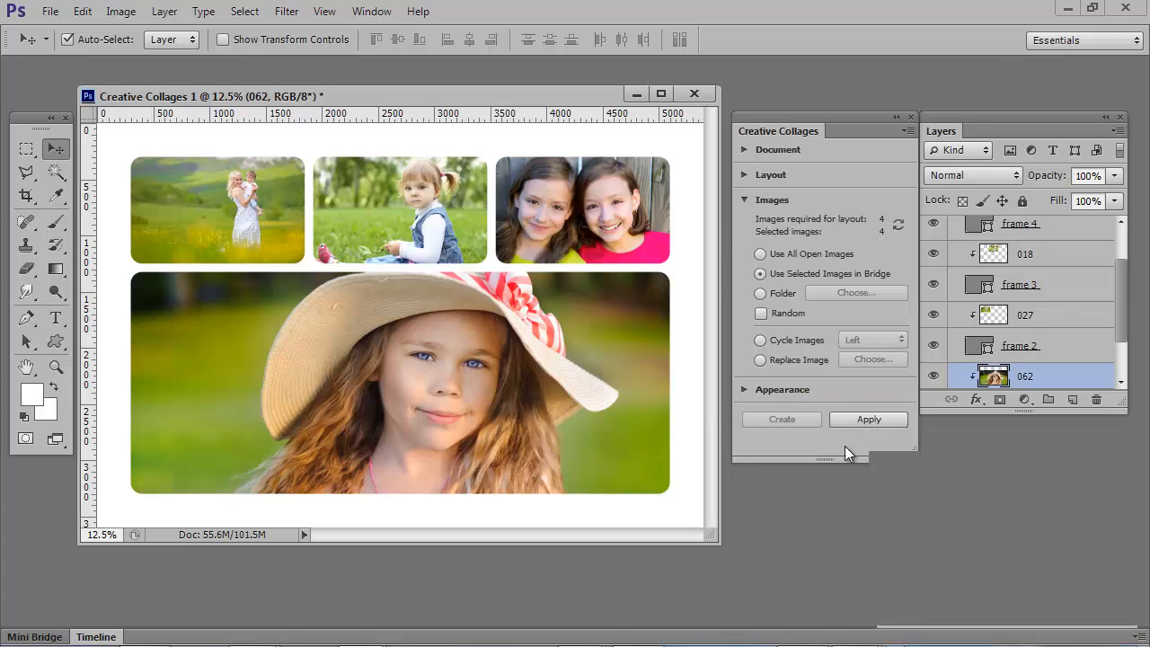
{"action": "left_click", "coordinate": [868, 419]}
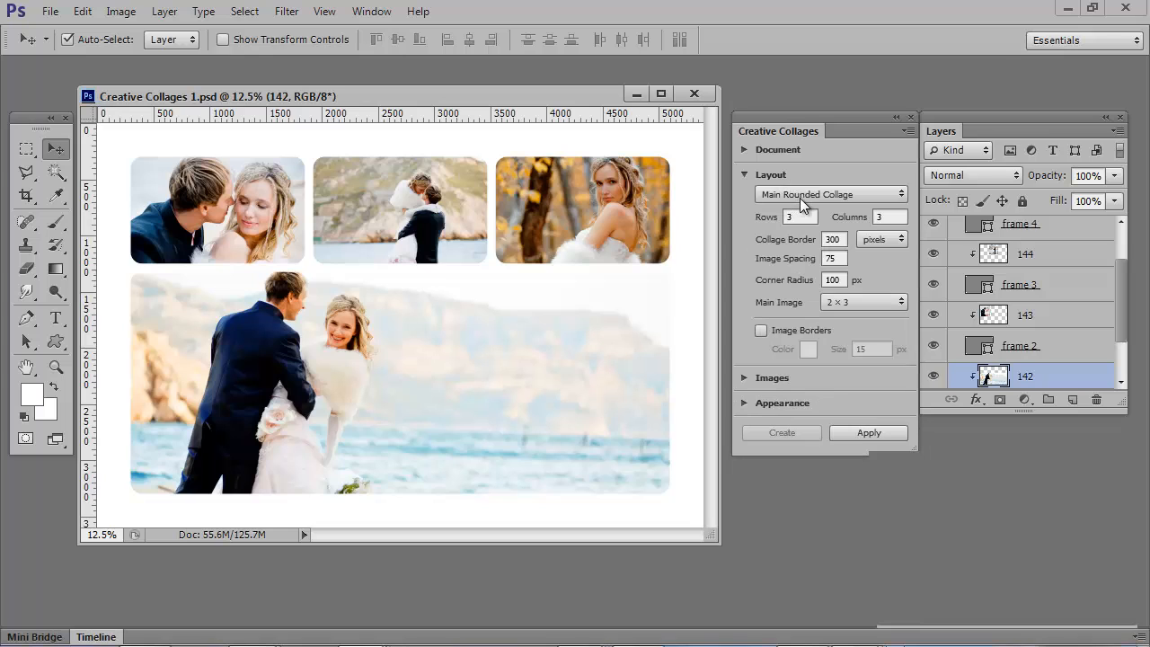
- Rebuild the collage as a 4 × 4 Grid with Main Image layout with a 2 × 2 main image
{"action": "left_click", "coordinate": [830, 194]}
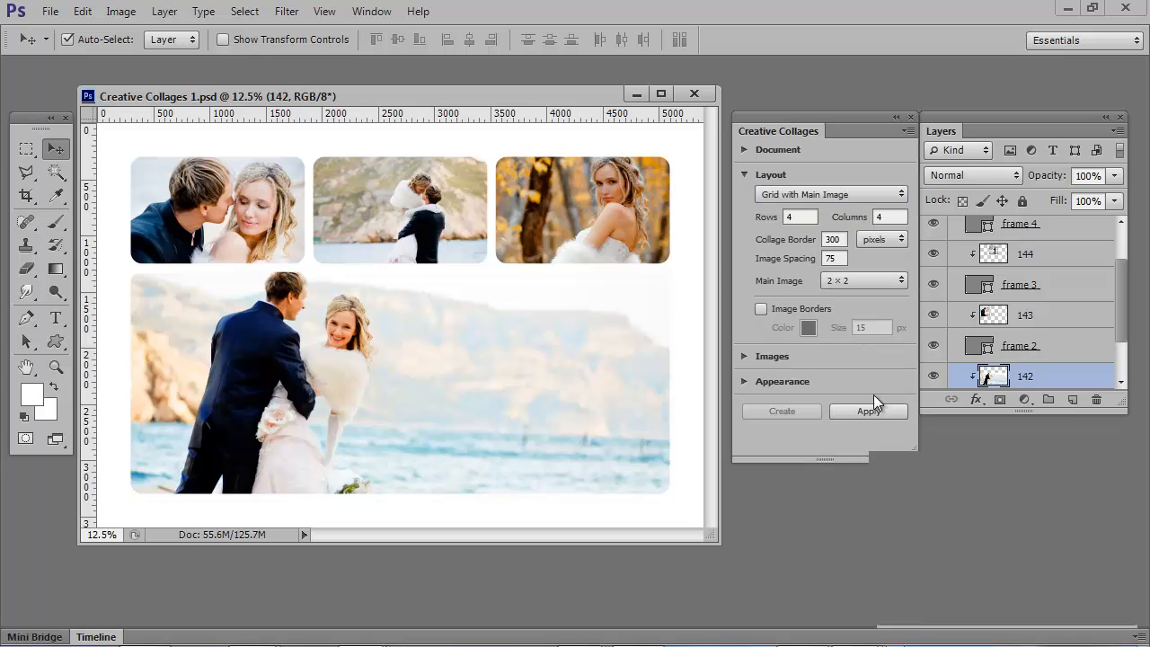
{"action": "left_click", "coordinate": [869, 411]}
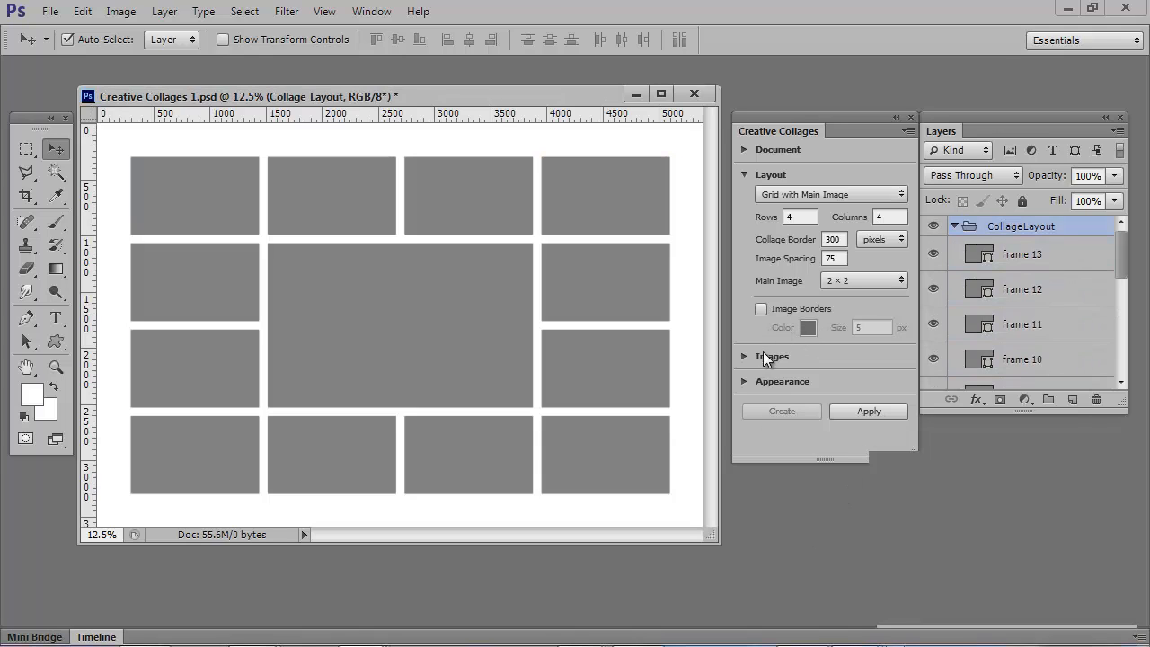
{"action": "left_click", "coordinate": [772, 356]}
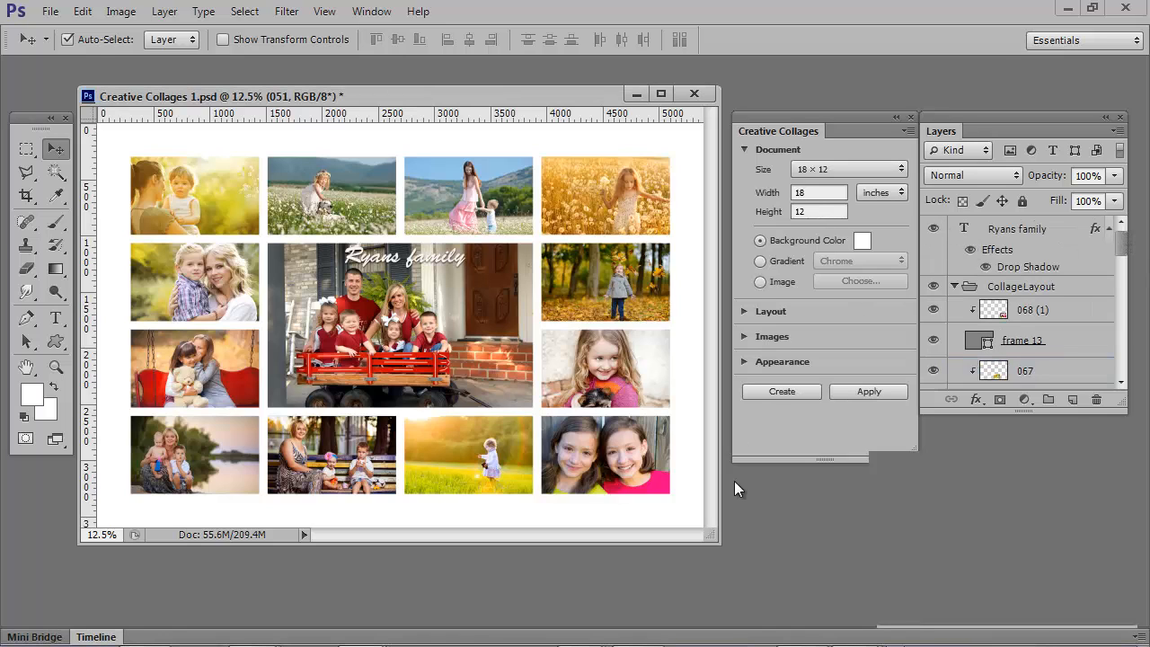
{"action": "mouse_move", "coordinate": [207, 229]}
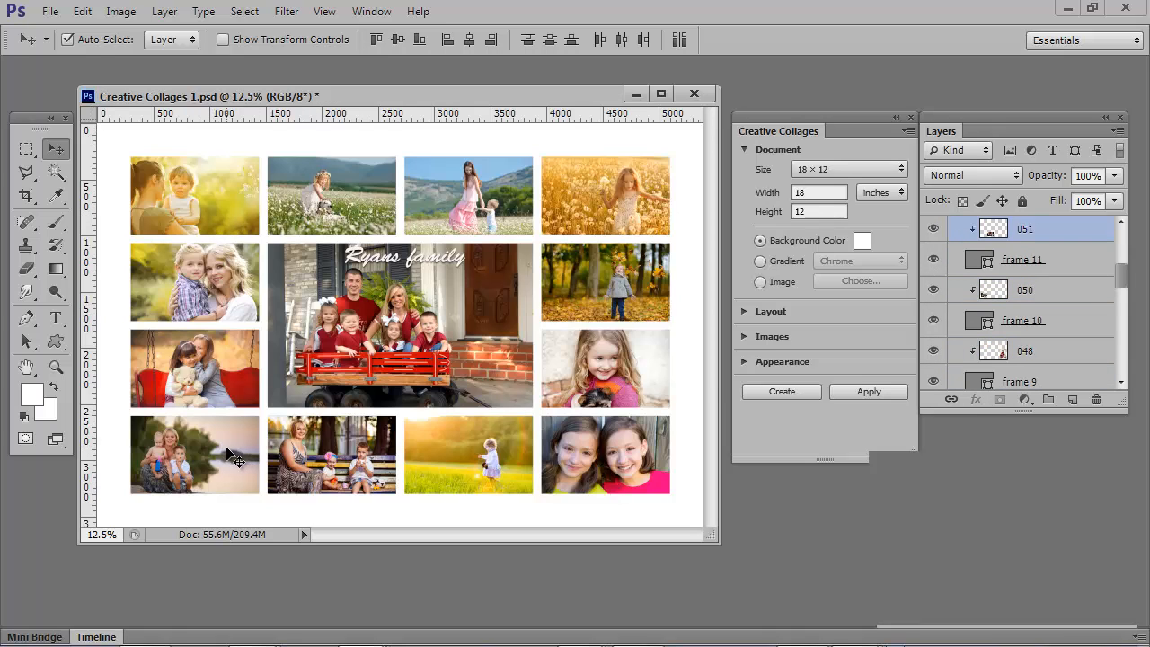
- Select the lower-left photo and refill the remaining openings with the selected photos
{"action": "left_click", "coordinate": [1026, 289]}
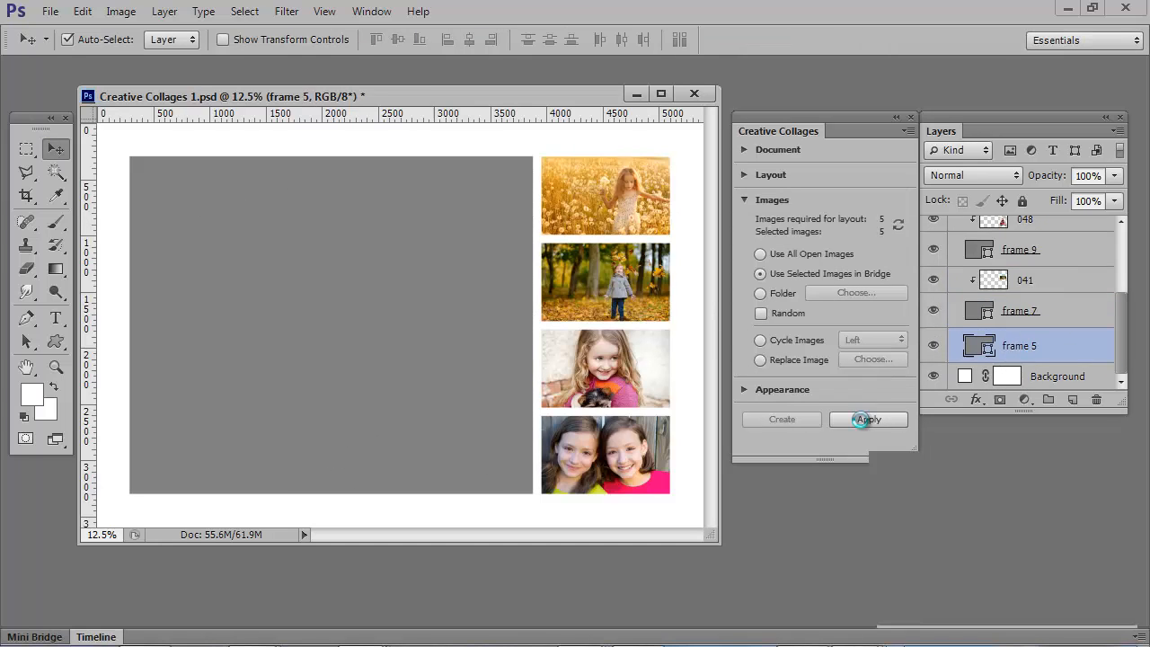
{"action": "left_click", "coordinate": [868, 420]}
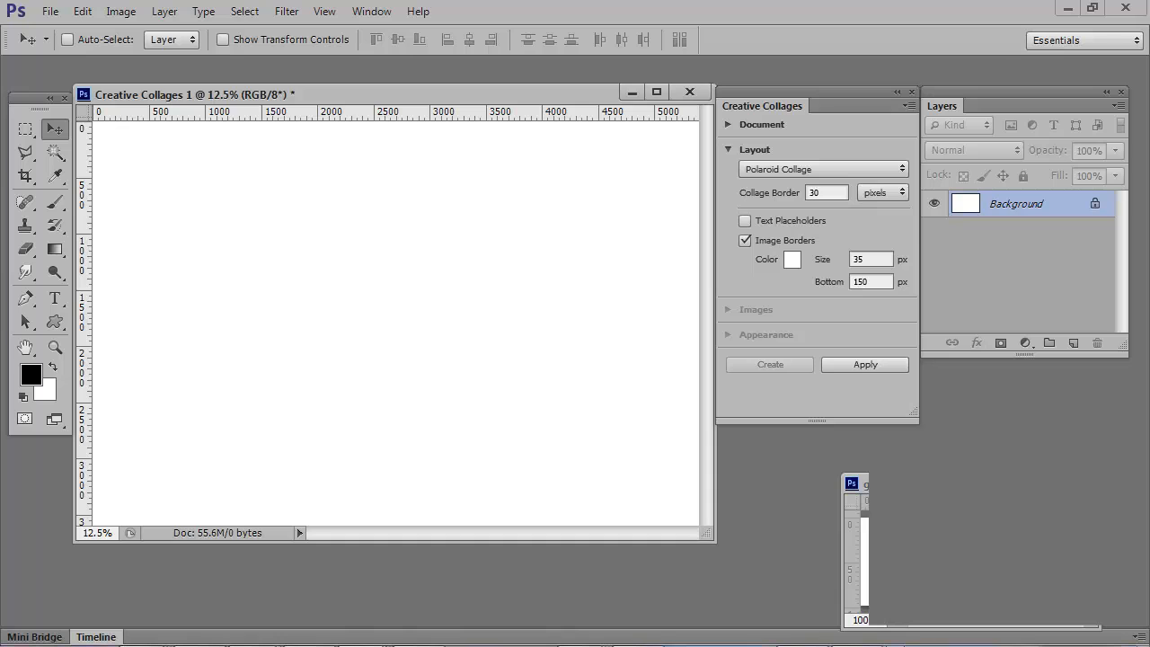
{"action": "mouse_move", "coordinate": [865, 364]}
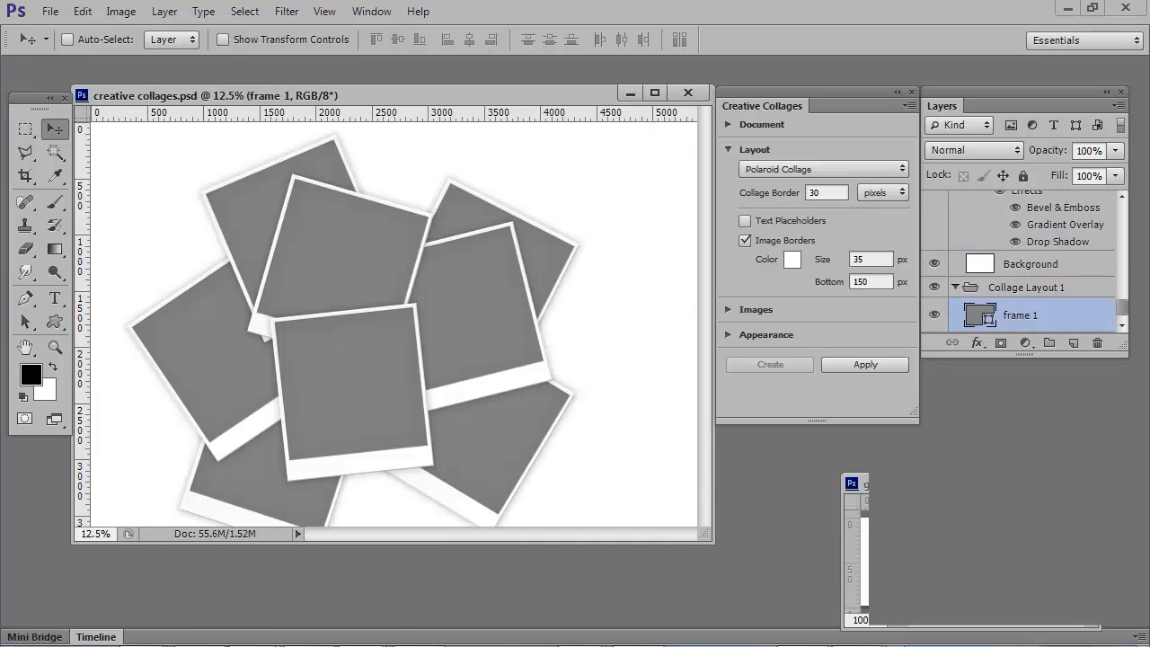
- Fill the polaroid frames with the photo of two children under an umbrella
{"action": "left_click", "coordinate": [864, 364]}
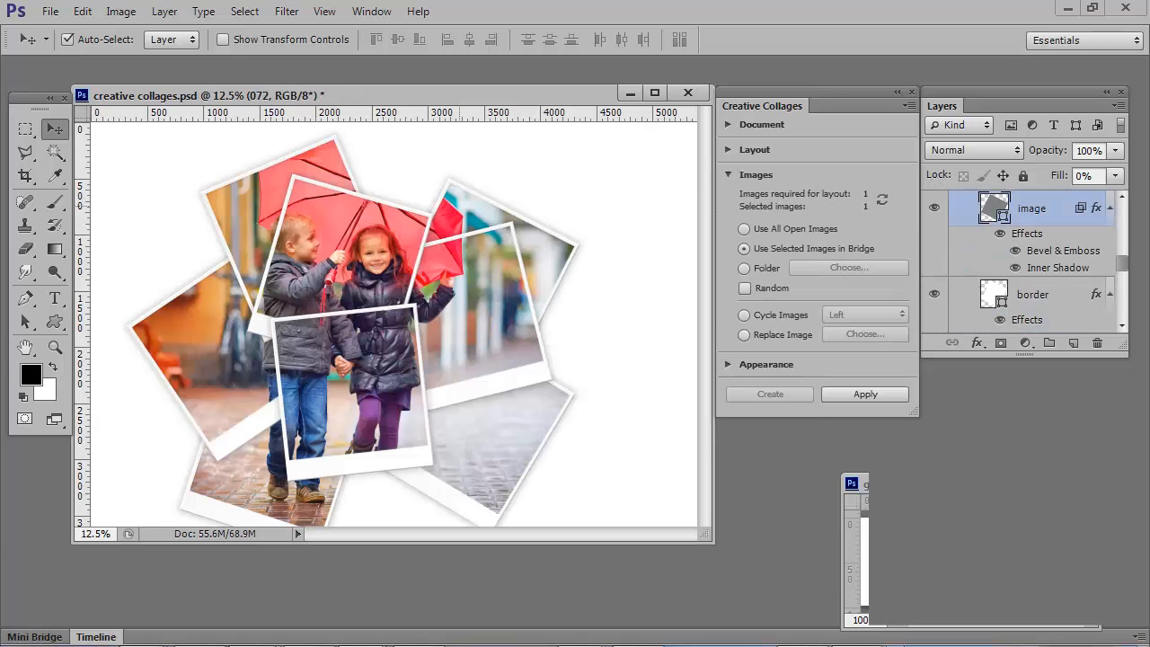
{"action": "left_click", "coordinate": [1033, 294]}
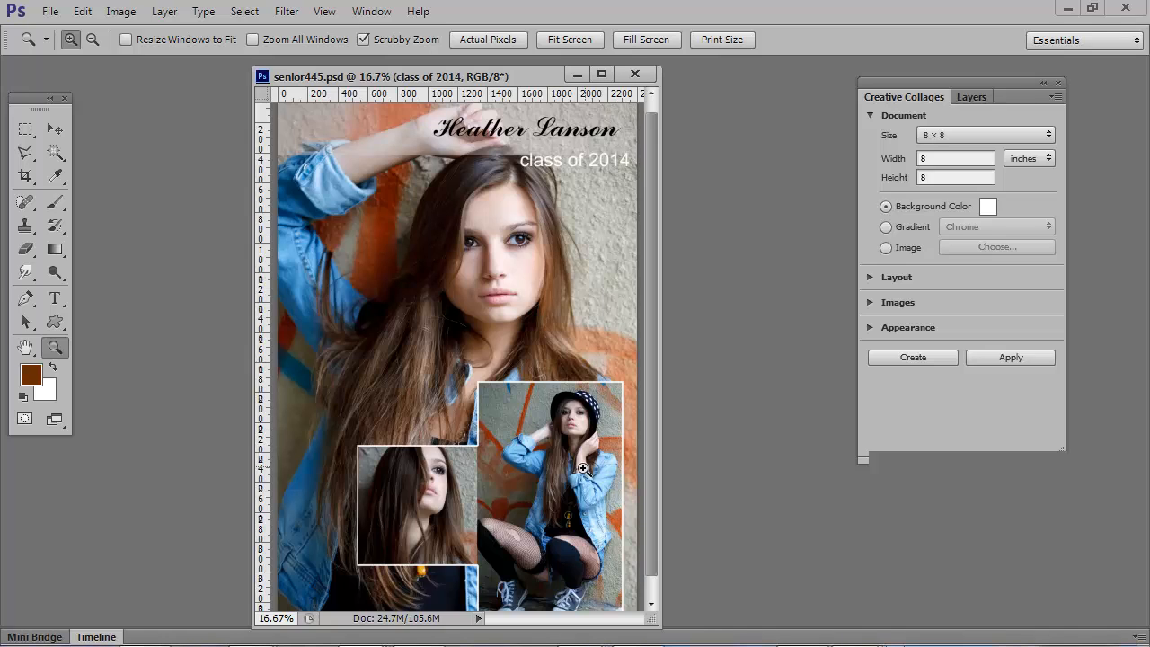
{"action": "mouse_move", "coordinate": [702, 448]}
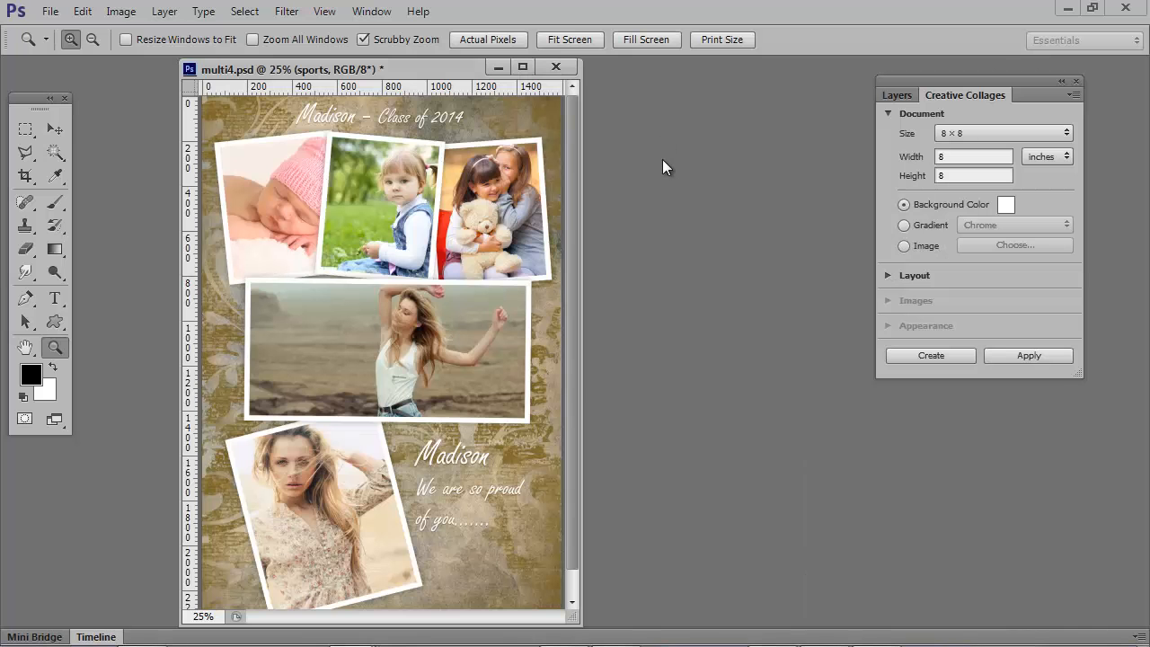
{"action": "mouse_move", "coordinate": [825, 164]}
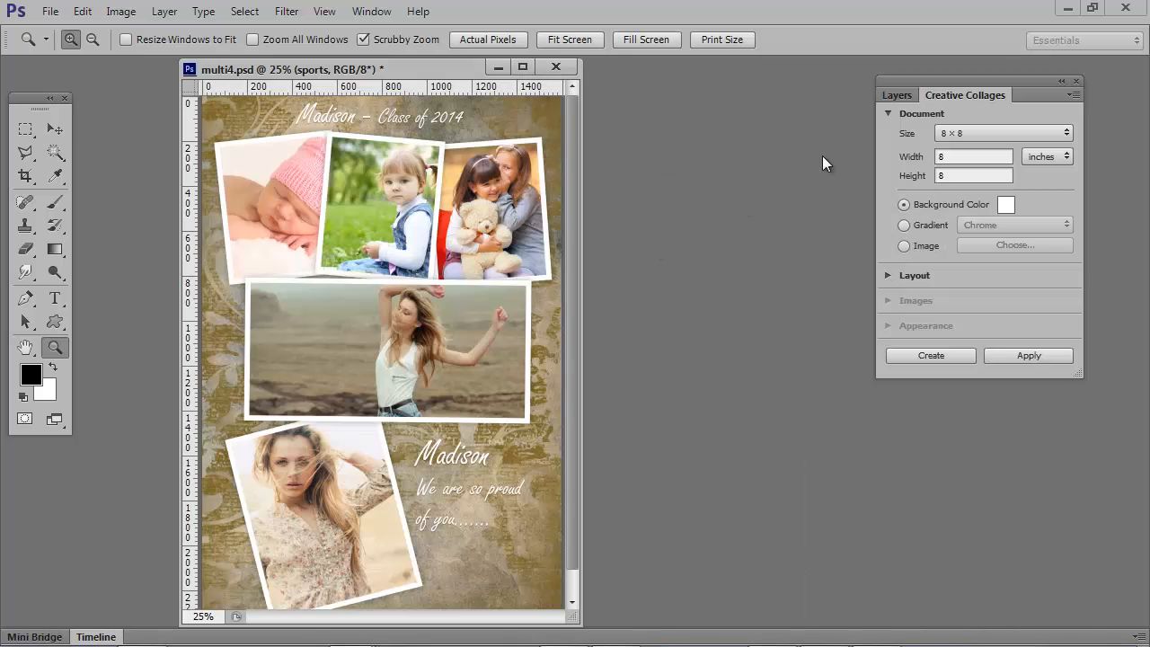
{"action": "mouse_move", "coordinate": [624, 167]}
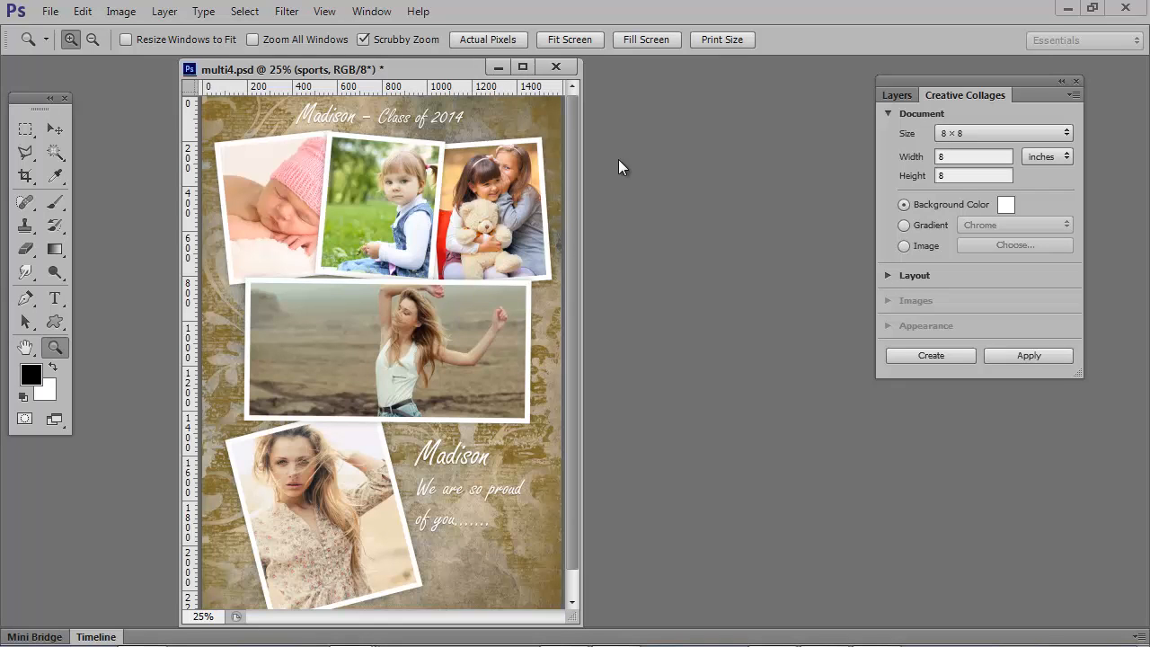
{"action": "mouse_move", "coordinate": [739, 130]}
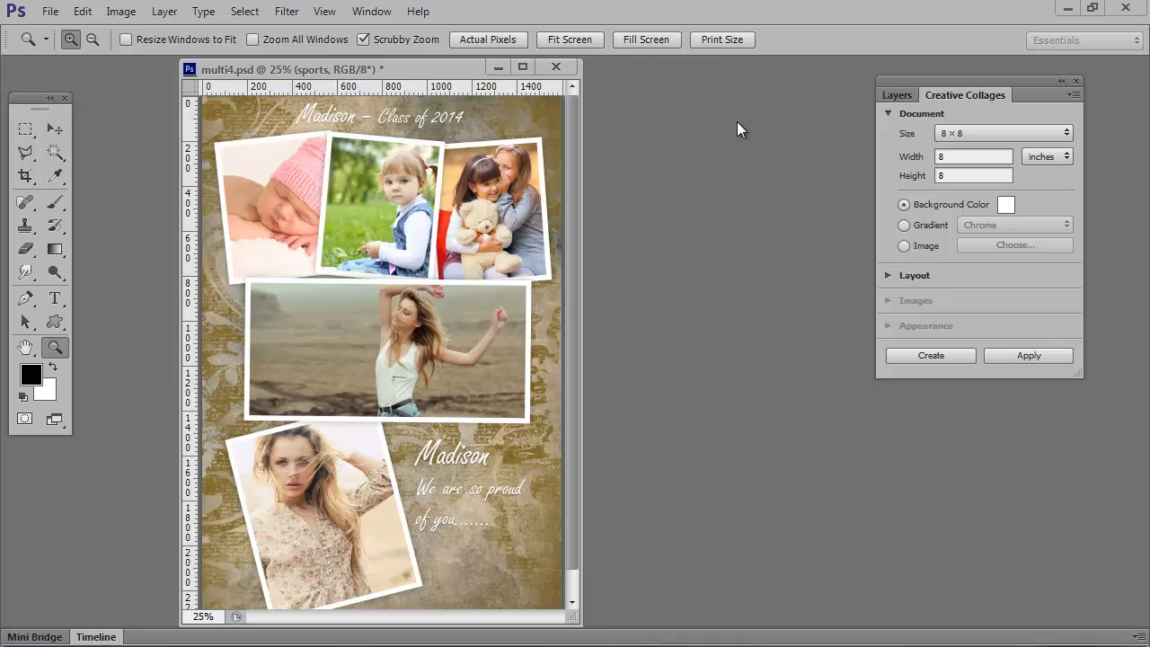
{"action": "left_click", "coordinate": [896, 95]}
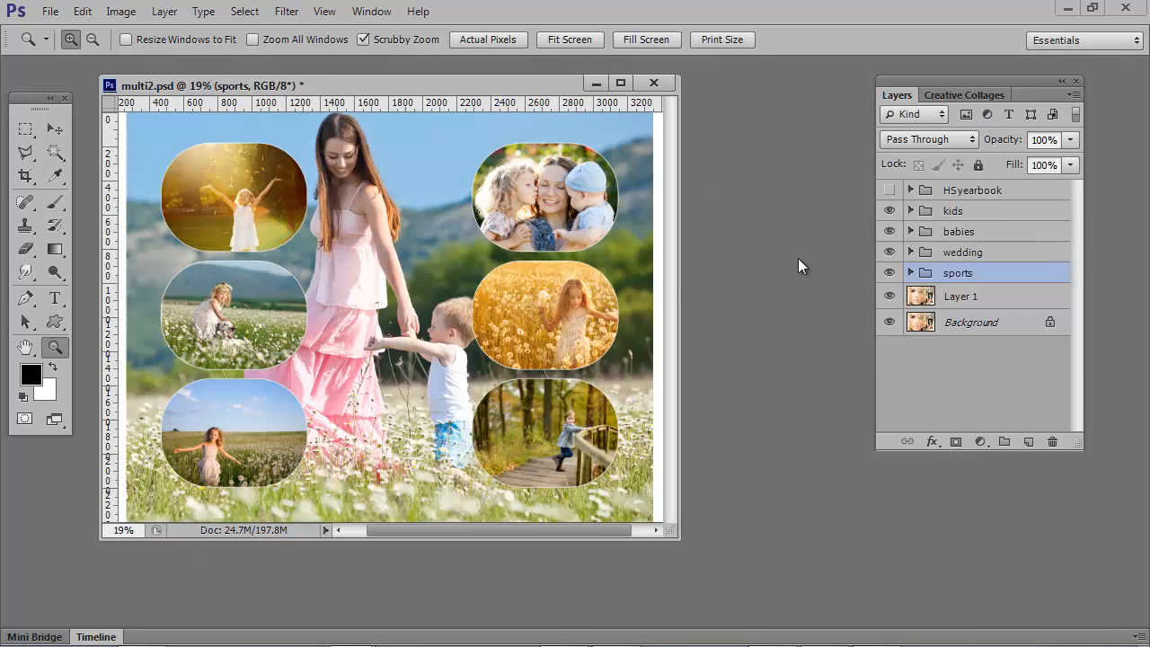
- Hide the kids, babies and wedding groups to preview each sample layout in turn
{"action": "left_click", "coordinate": [890, 210]}
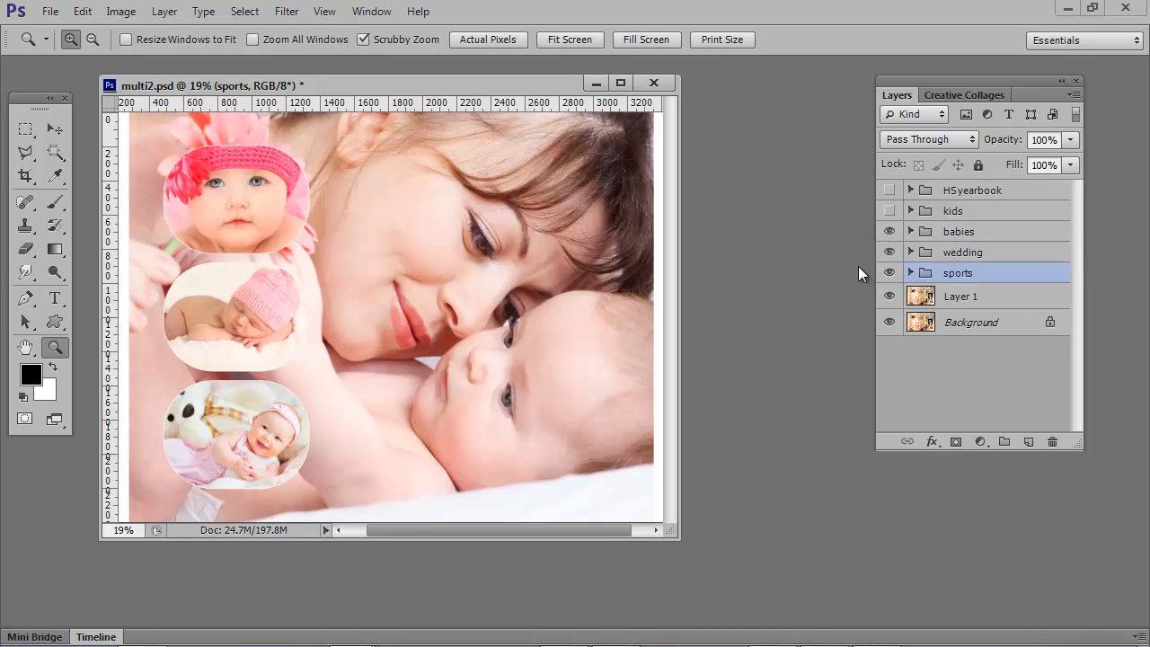
{"action": "left_click", "coordinate": [890, 252]}
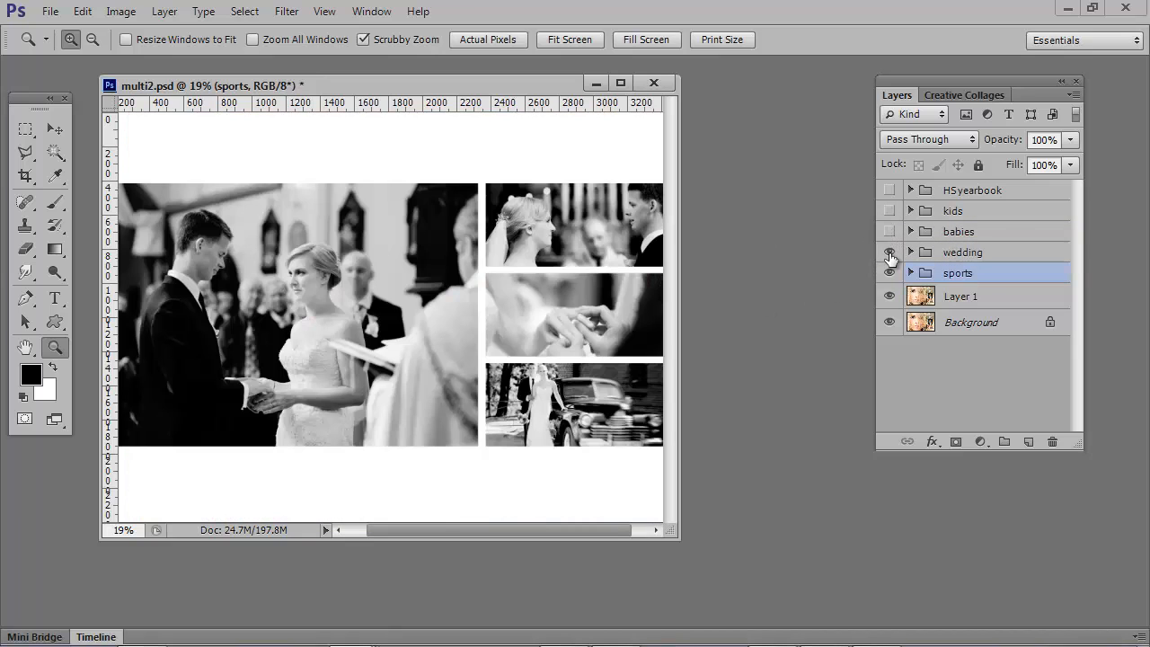
{"action": "left_click", "coordinate": [890, 252]}
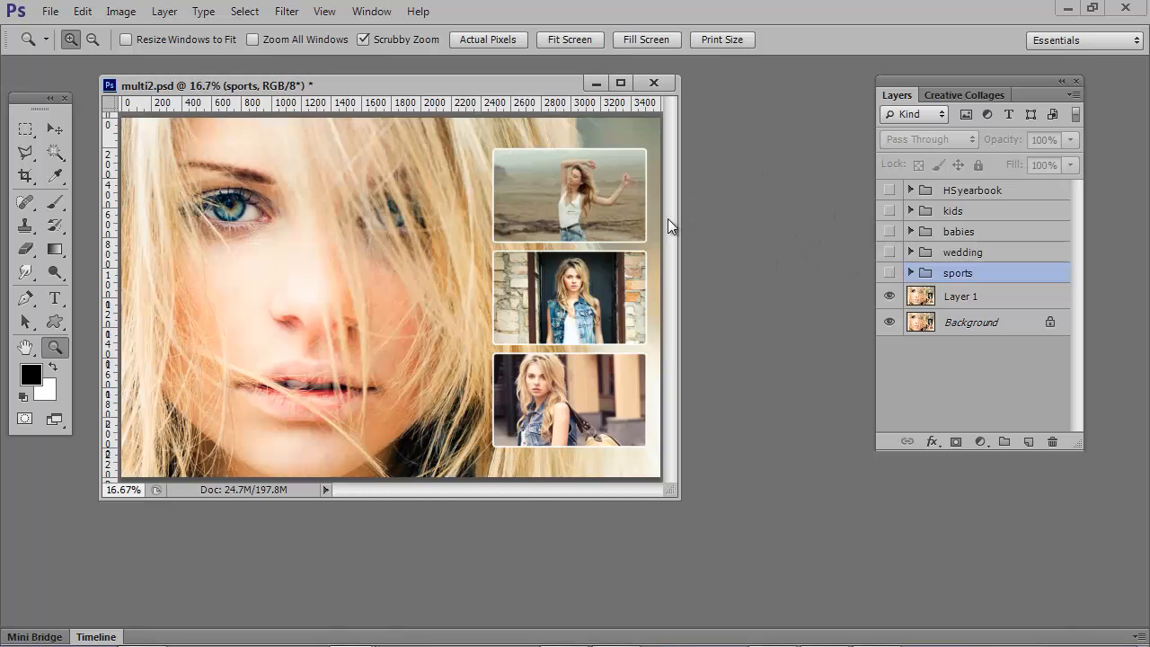
{"action": "mouse_move", "coordinate": [777, 257]}
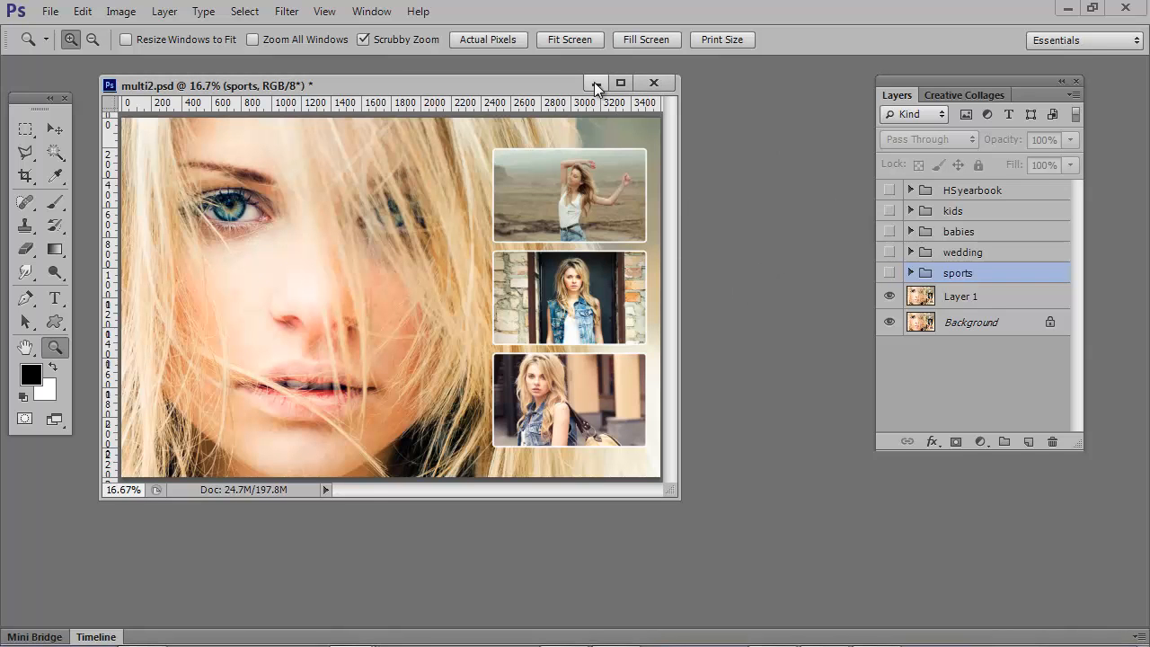
- Minimize the sample document and build a 20 × 8 inch 3 × 3 Square Grid Collage
{"action": "left_click", "coordinate": [654, 82]}
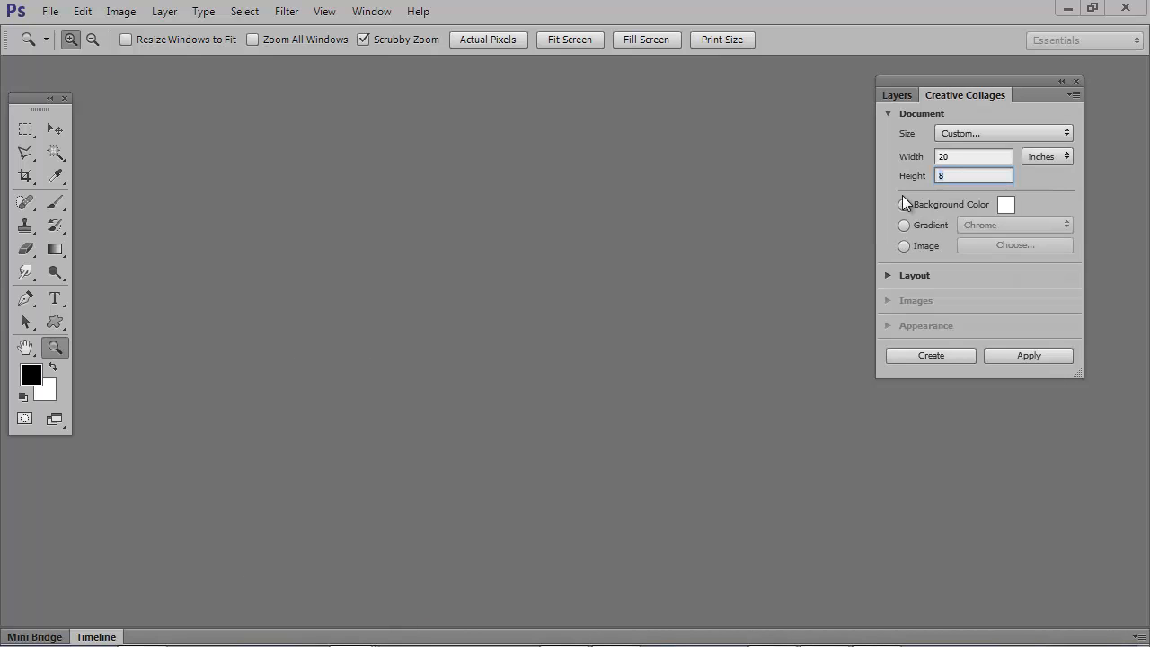
{"action": "left_click", "coordinate": [931, 355]}
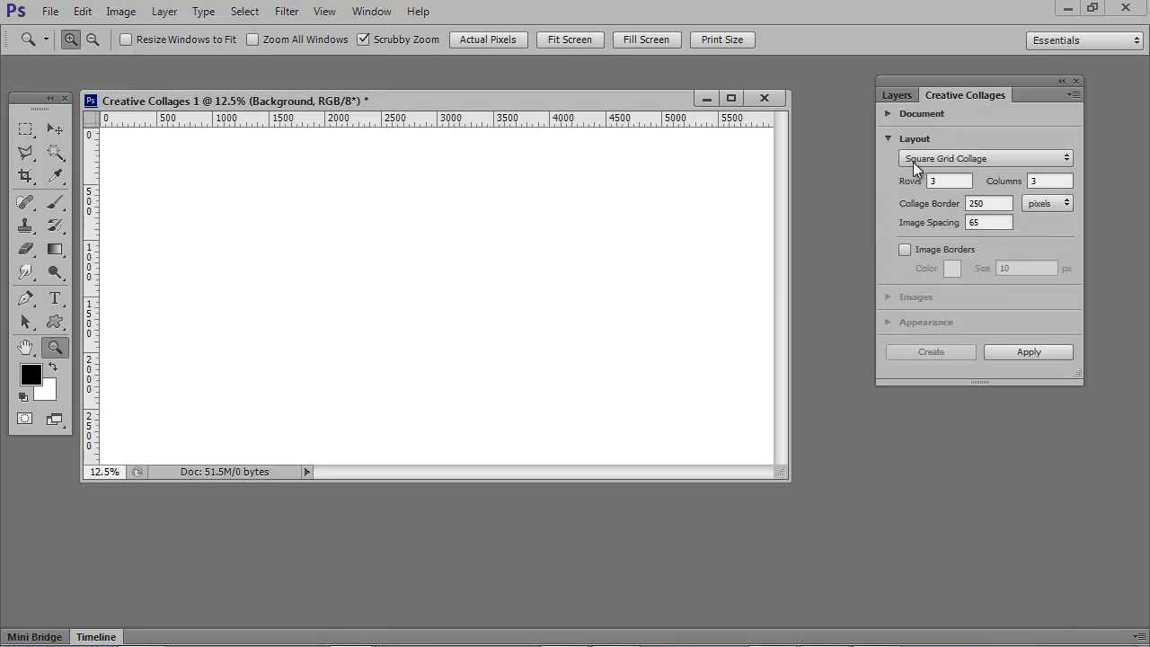
{"action": "left_click", "coordinate": [1029, 352]}
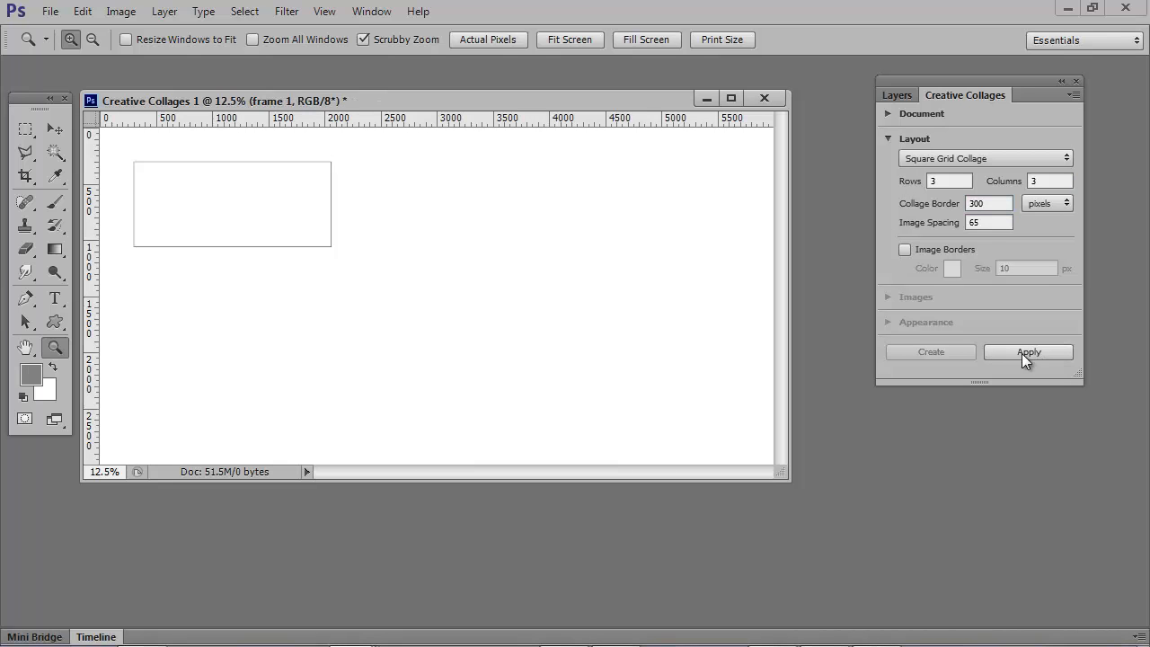
{"action": "left_click", "coordinate": [1028, 352]}
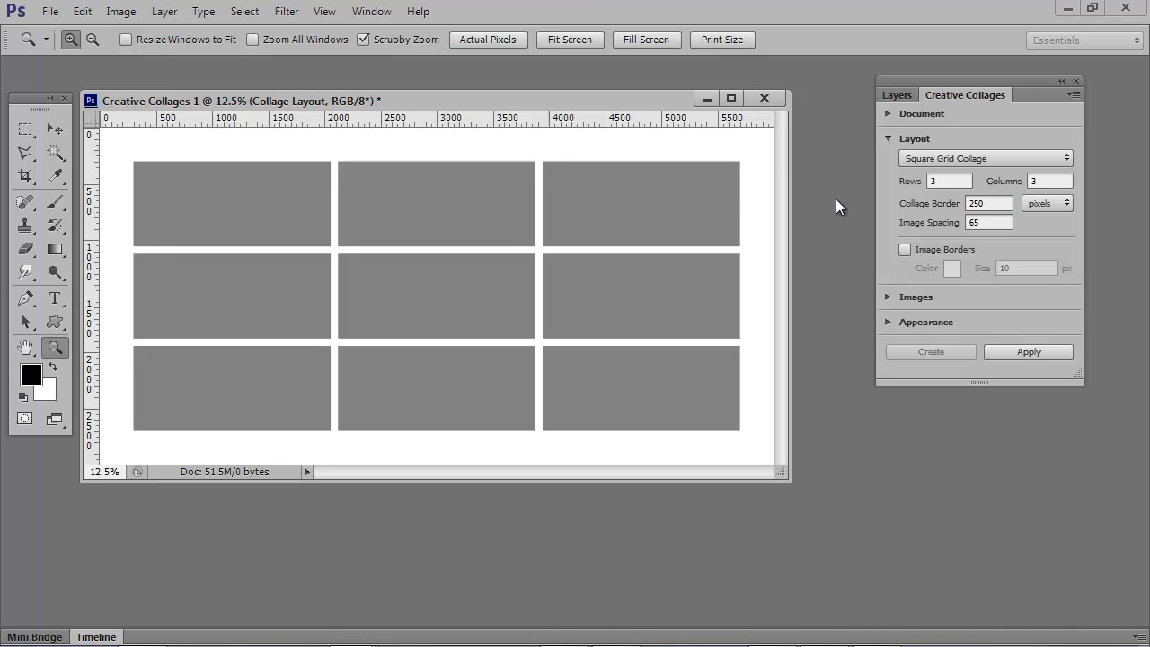
- Stretch the top-left frame with Free Transform to fill the whole left side
{"action": "left_click", "coordinate": [26, 128]}
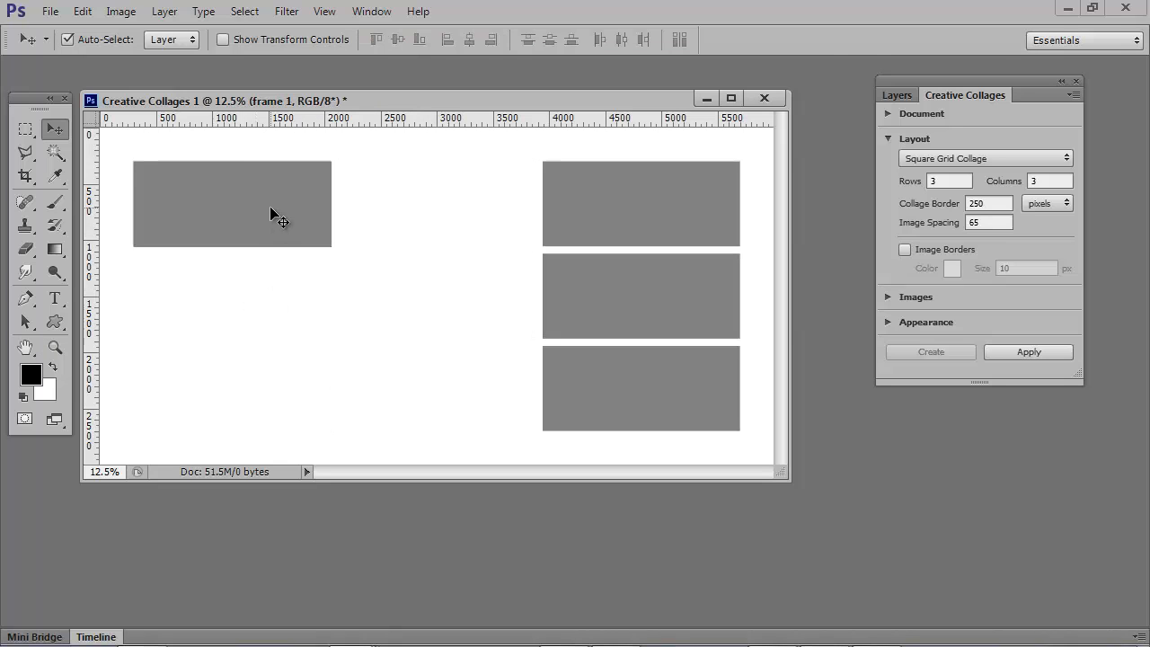
{"action": "left_click_drag", "start_coordinate": [330, 254], "coordinate": [497, 390]}
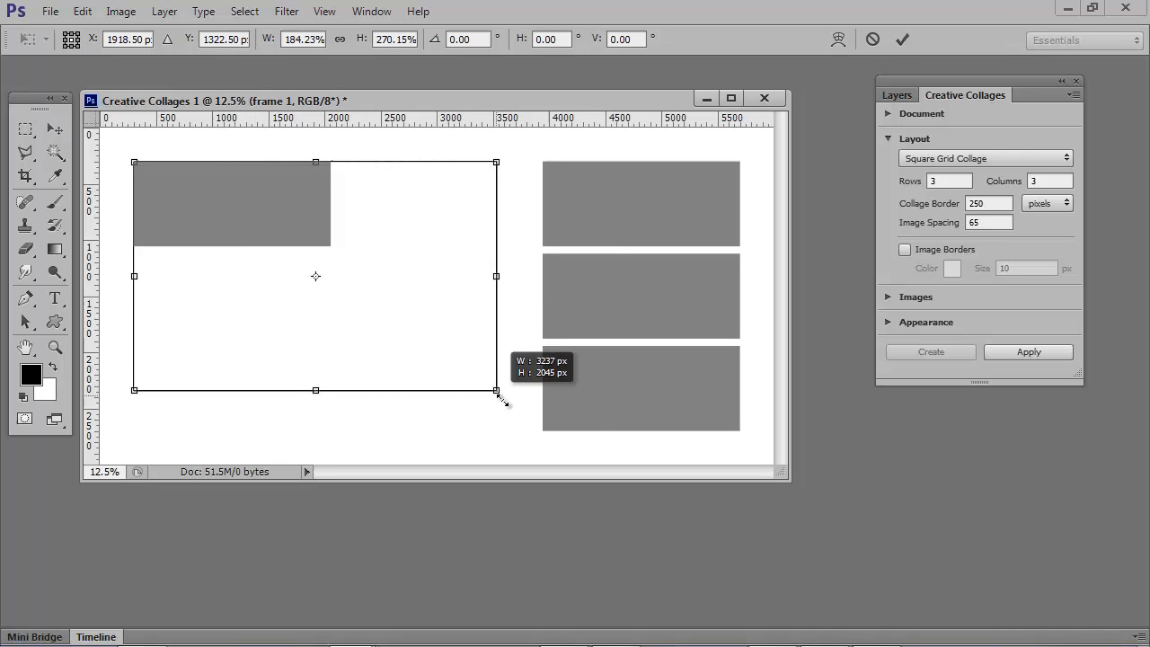
{"action": "left_click_drag", "start_coordinate": [497, 390], "coordinate": [531, 428]}
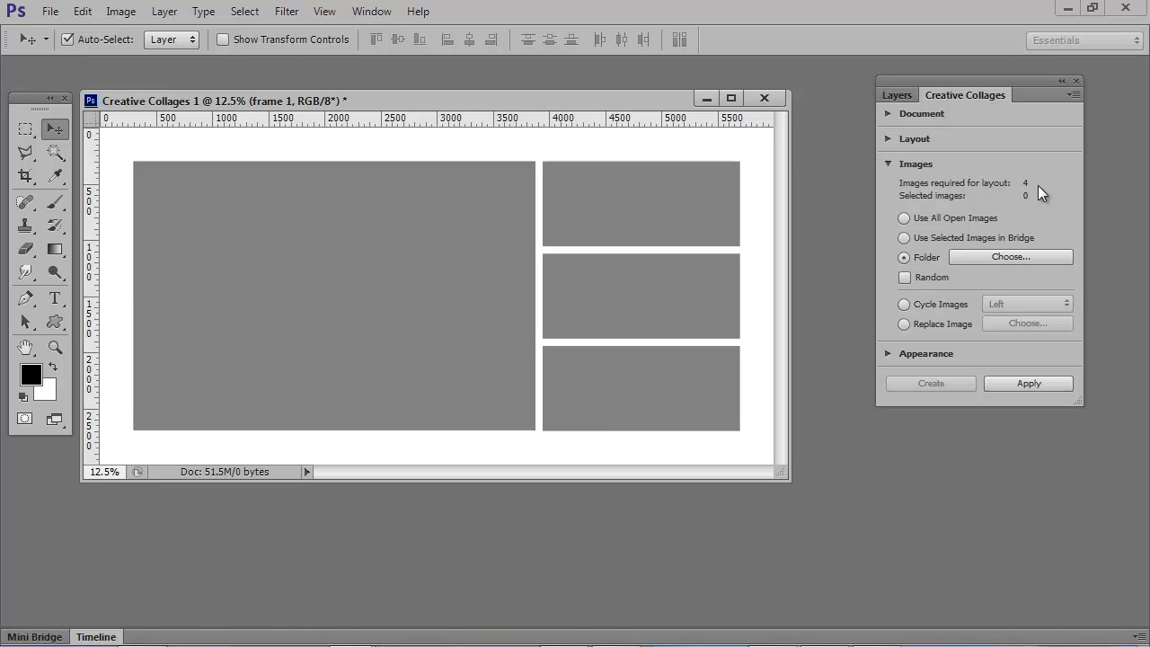
{"action": "mouse_move", "coordinate": [563, 330]}
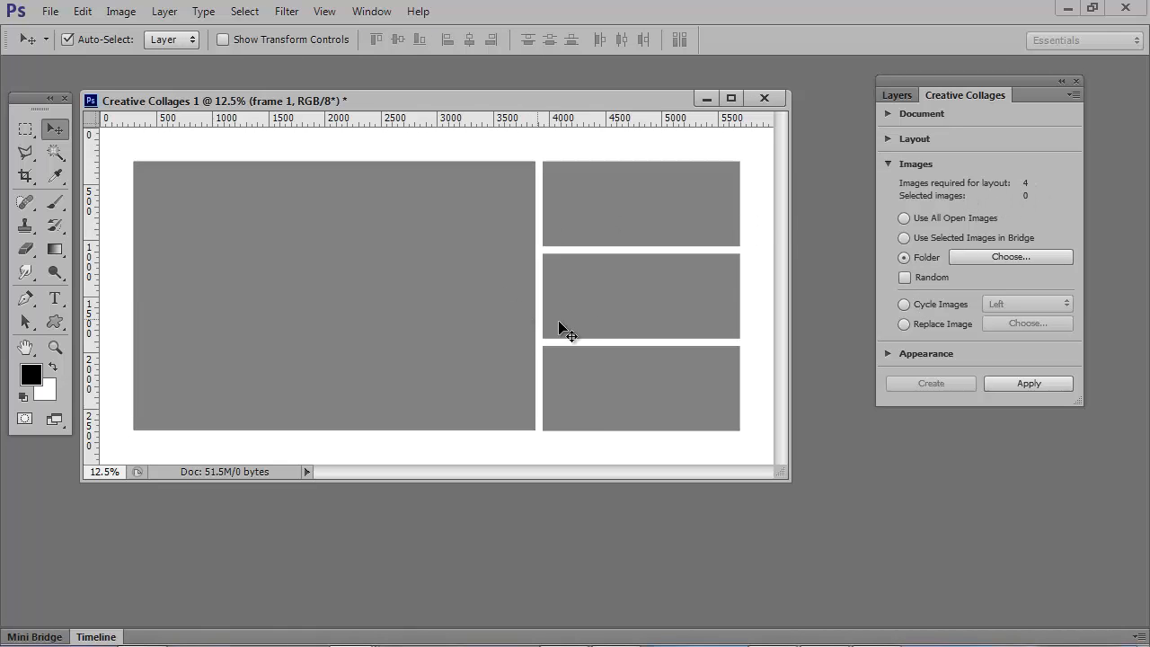
- Fill the four openings with the black-and-white wedding photos selected in Bridge
{"action": "left_click", "coordinate": [904, 237]}
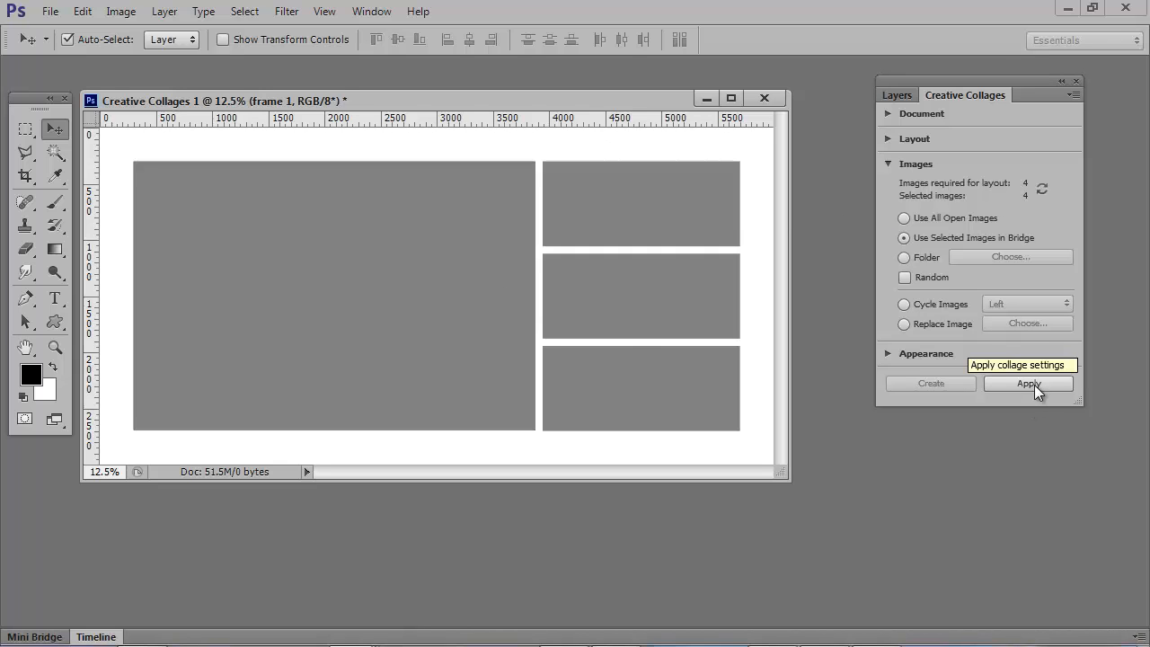
{"action": "left_click", "coordinate": [1029, 384]}
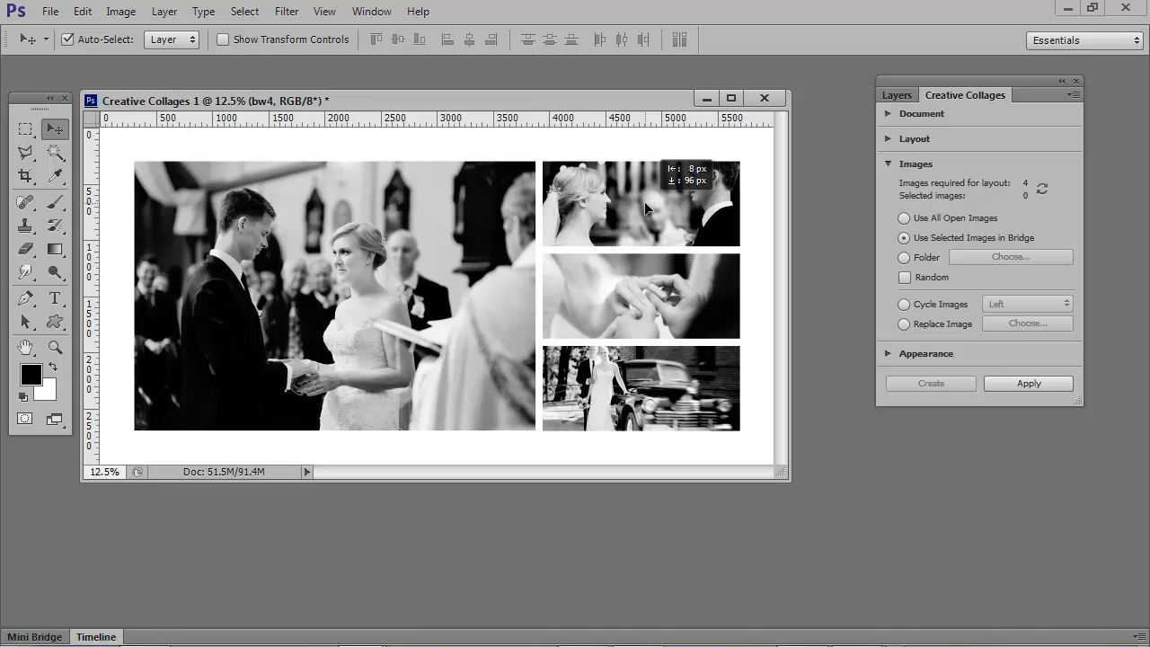
{"action": "mouse_move", "coordinate": [746, 405]}
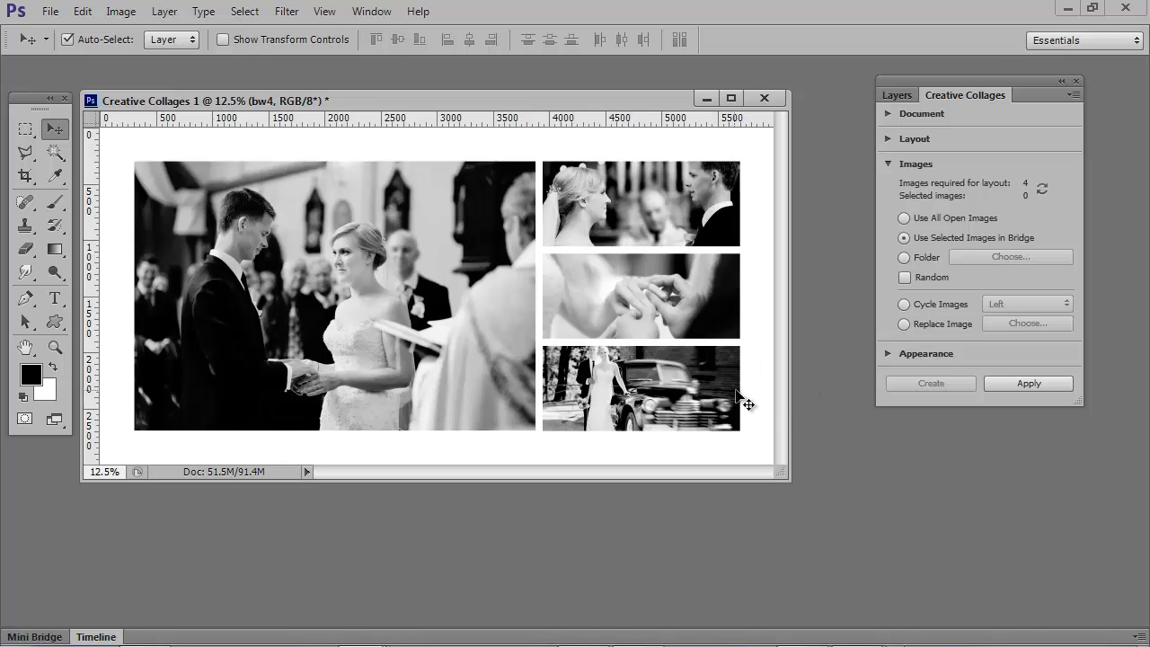
{"action": "mouse_move", "coordinate": [833, 406]}
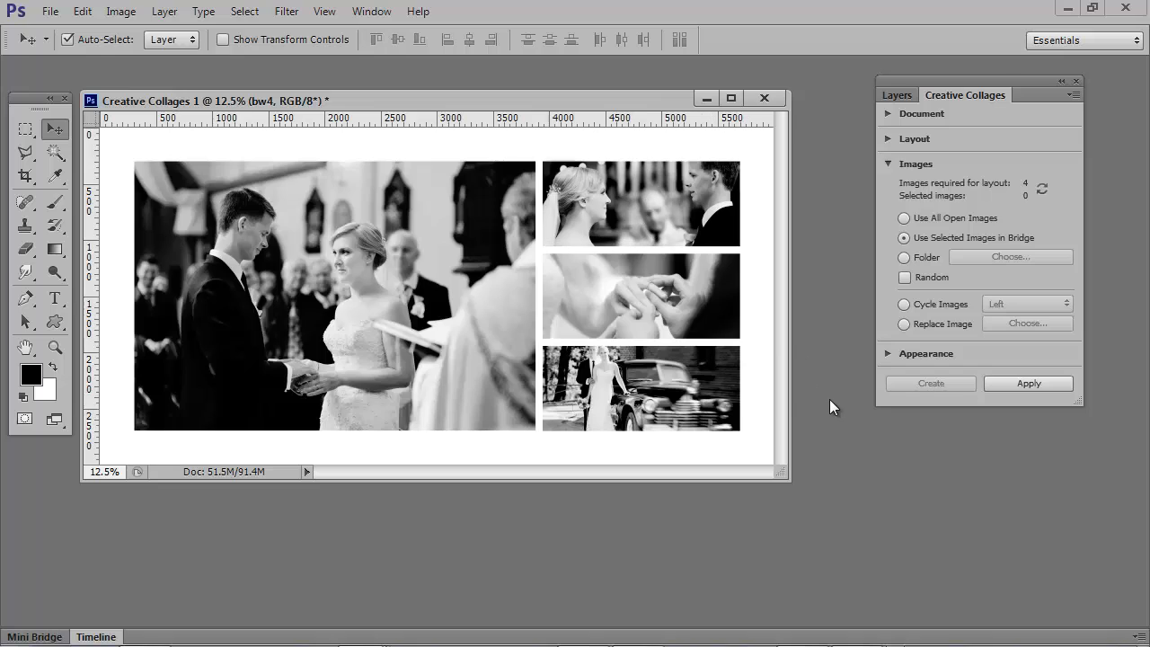
{"action": "mouse_move", "coordinate": [714, 576]}
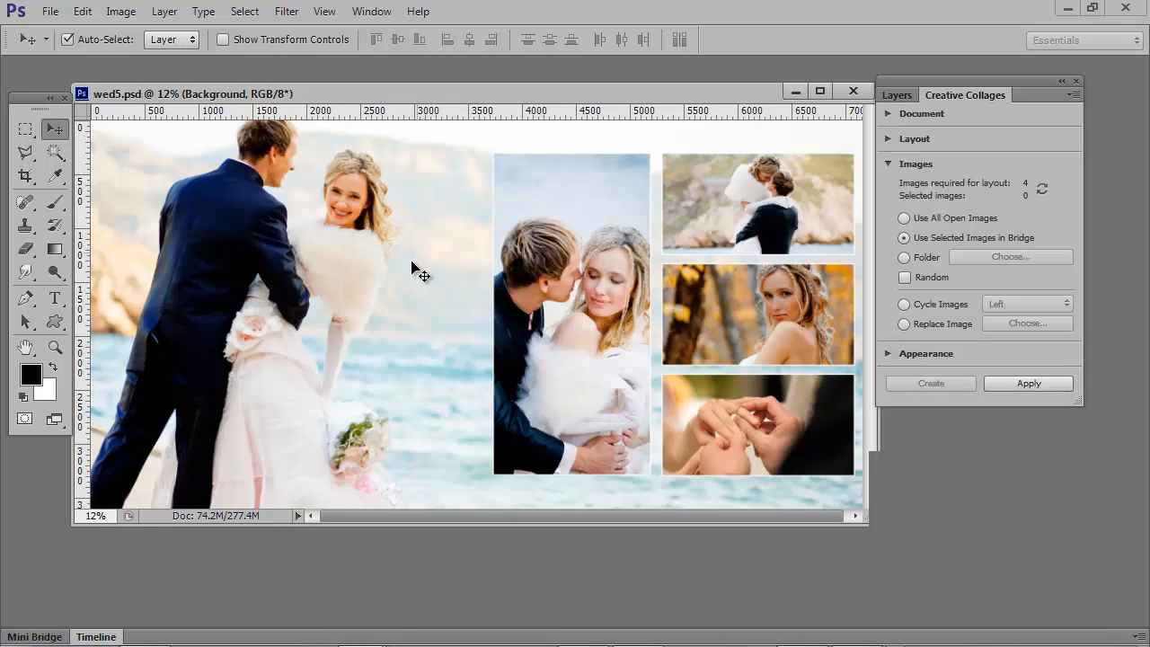
{"action": "mouse_move", "coordinate": [645, 191]}
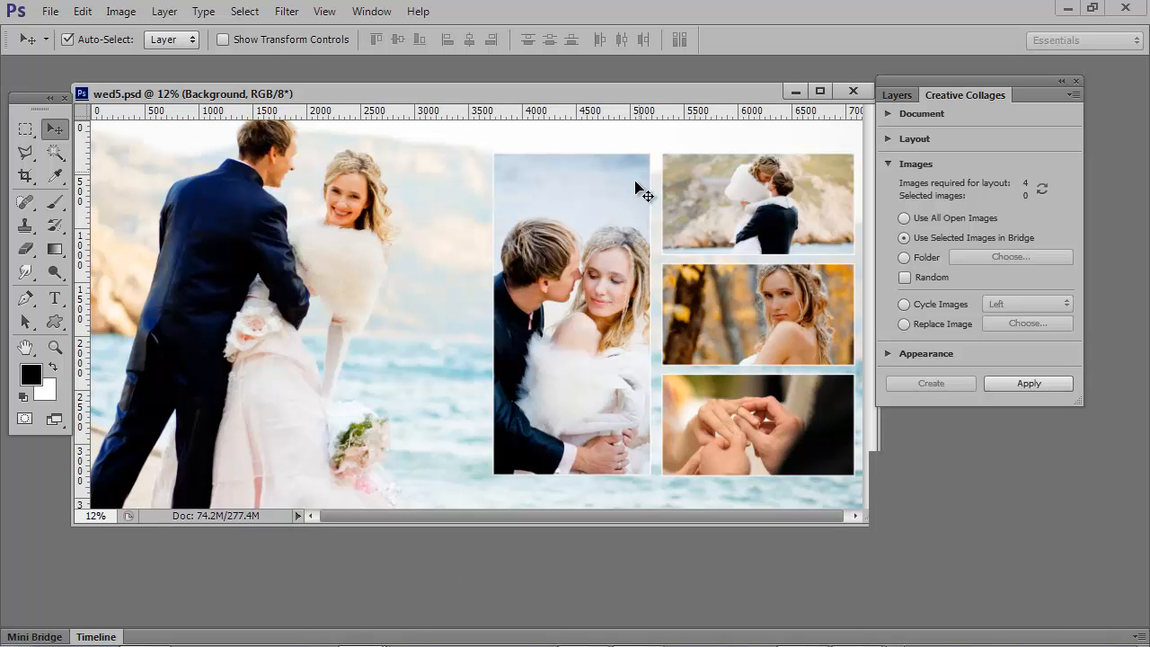
{"action": "mouse_move", "coordinate": [684, 589]}
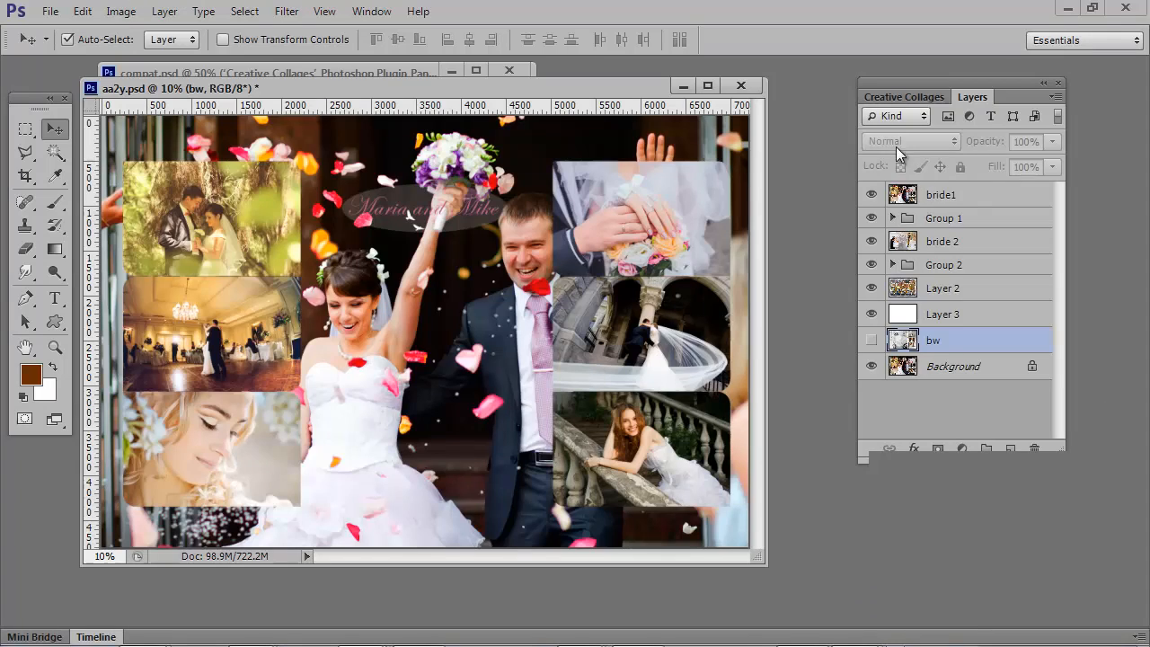
{"action": "mouse_move", "coordinate": [811, 175]}
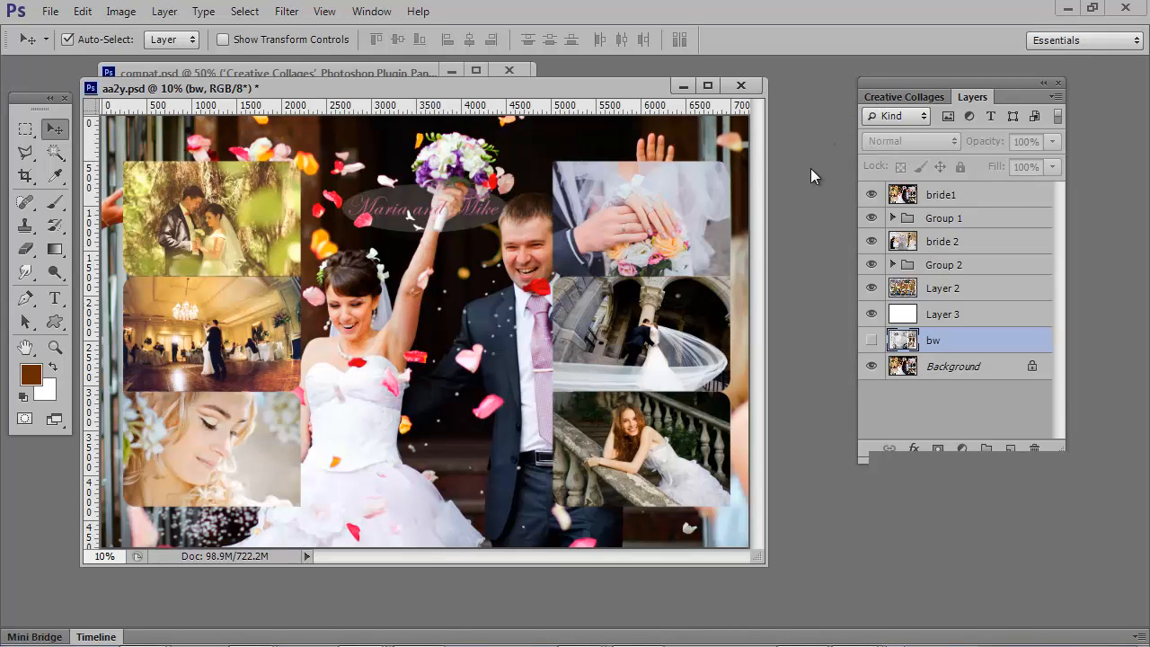
{"action": "mouse_move", "coordinate": [714, 249]}
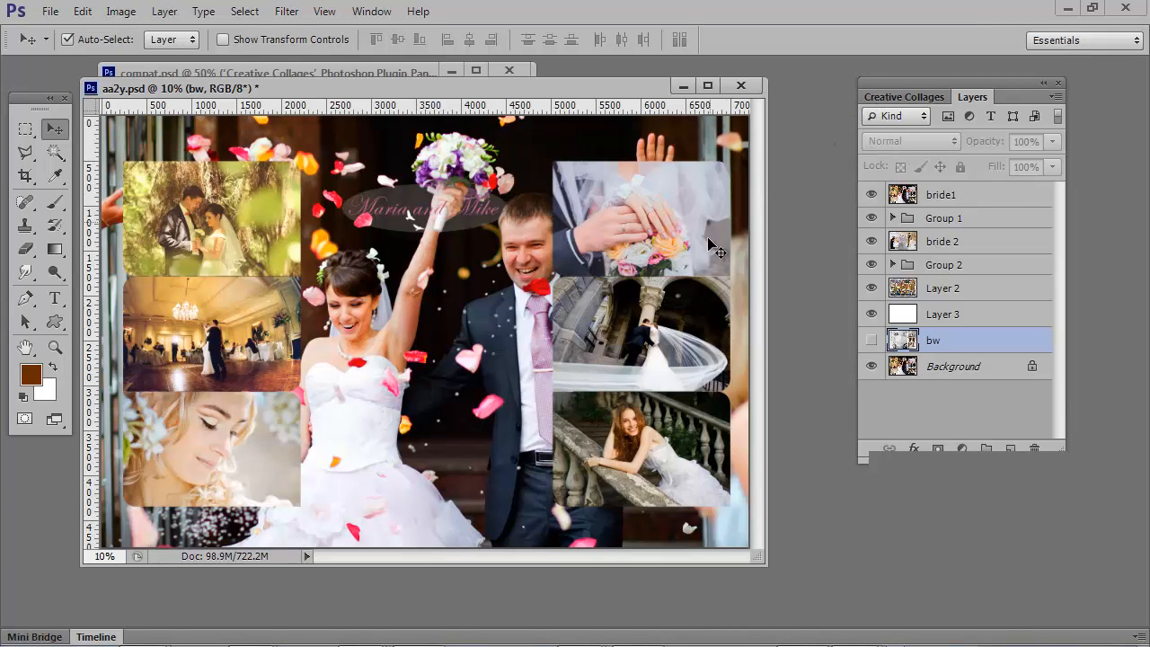
{"action": "mouse_move", "coordinate": [805, 280]}
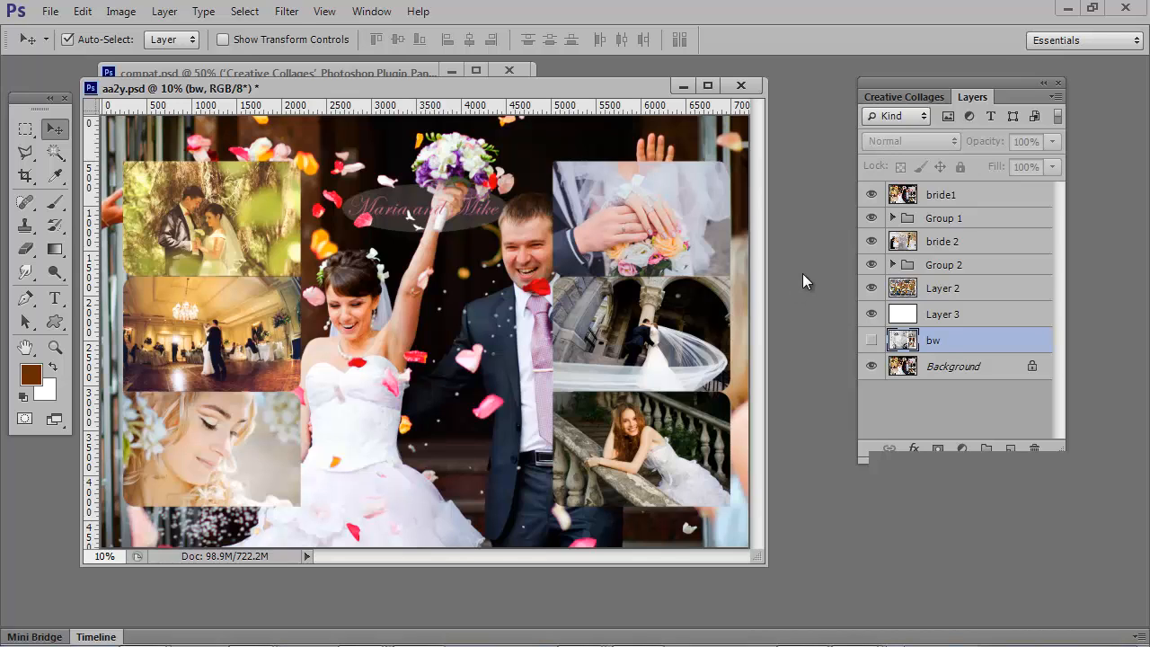
- Turn off the bride1 layer to reveal the tilted horse-riding polaroid collage
{"action": "left_click", "coordinate": [871, 194]}
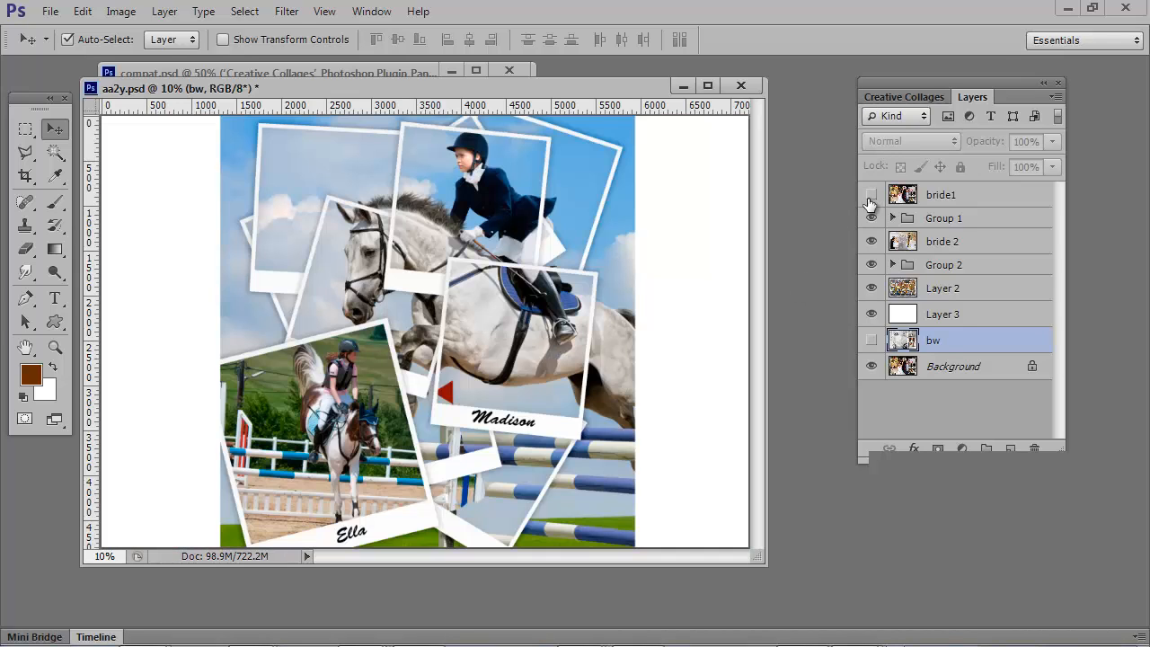